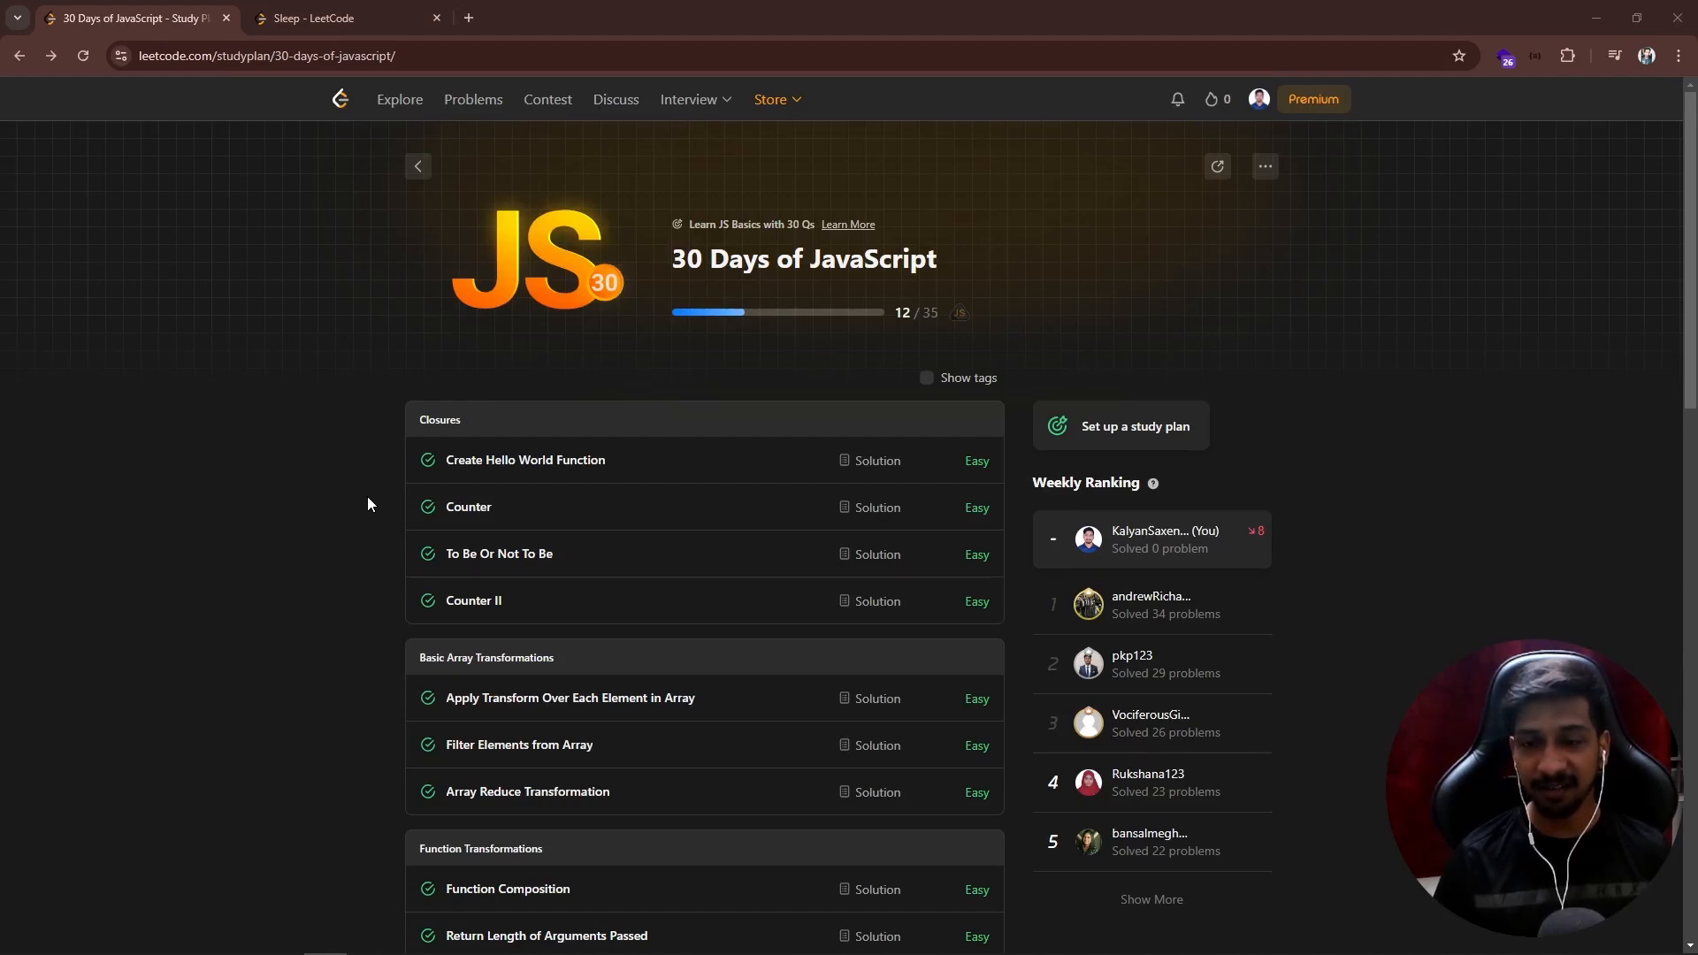
Step: Scroll the 30 Days of JavaScript plan down to the Promises and Time section
{"action": "scroll", "scroll_direction": "down", "scroll_amount": 3}
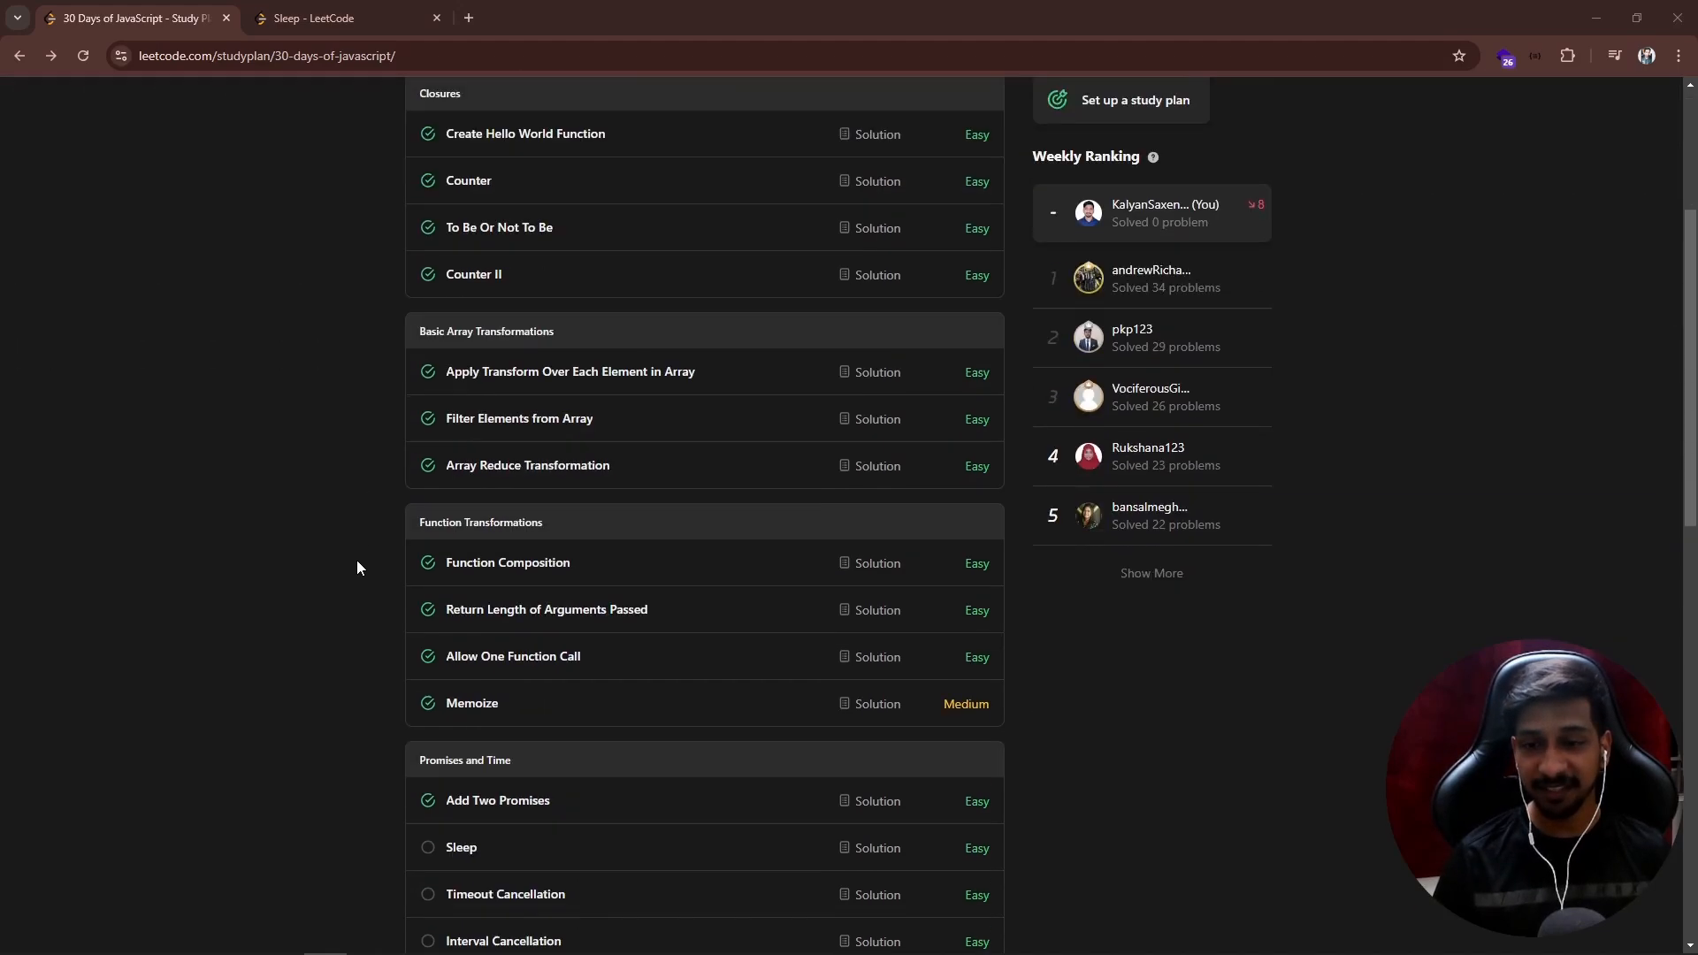
{"action": "scroll", "scroll_direction": "down", "scroll_amount": 3}
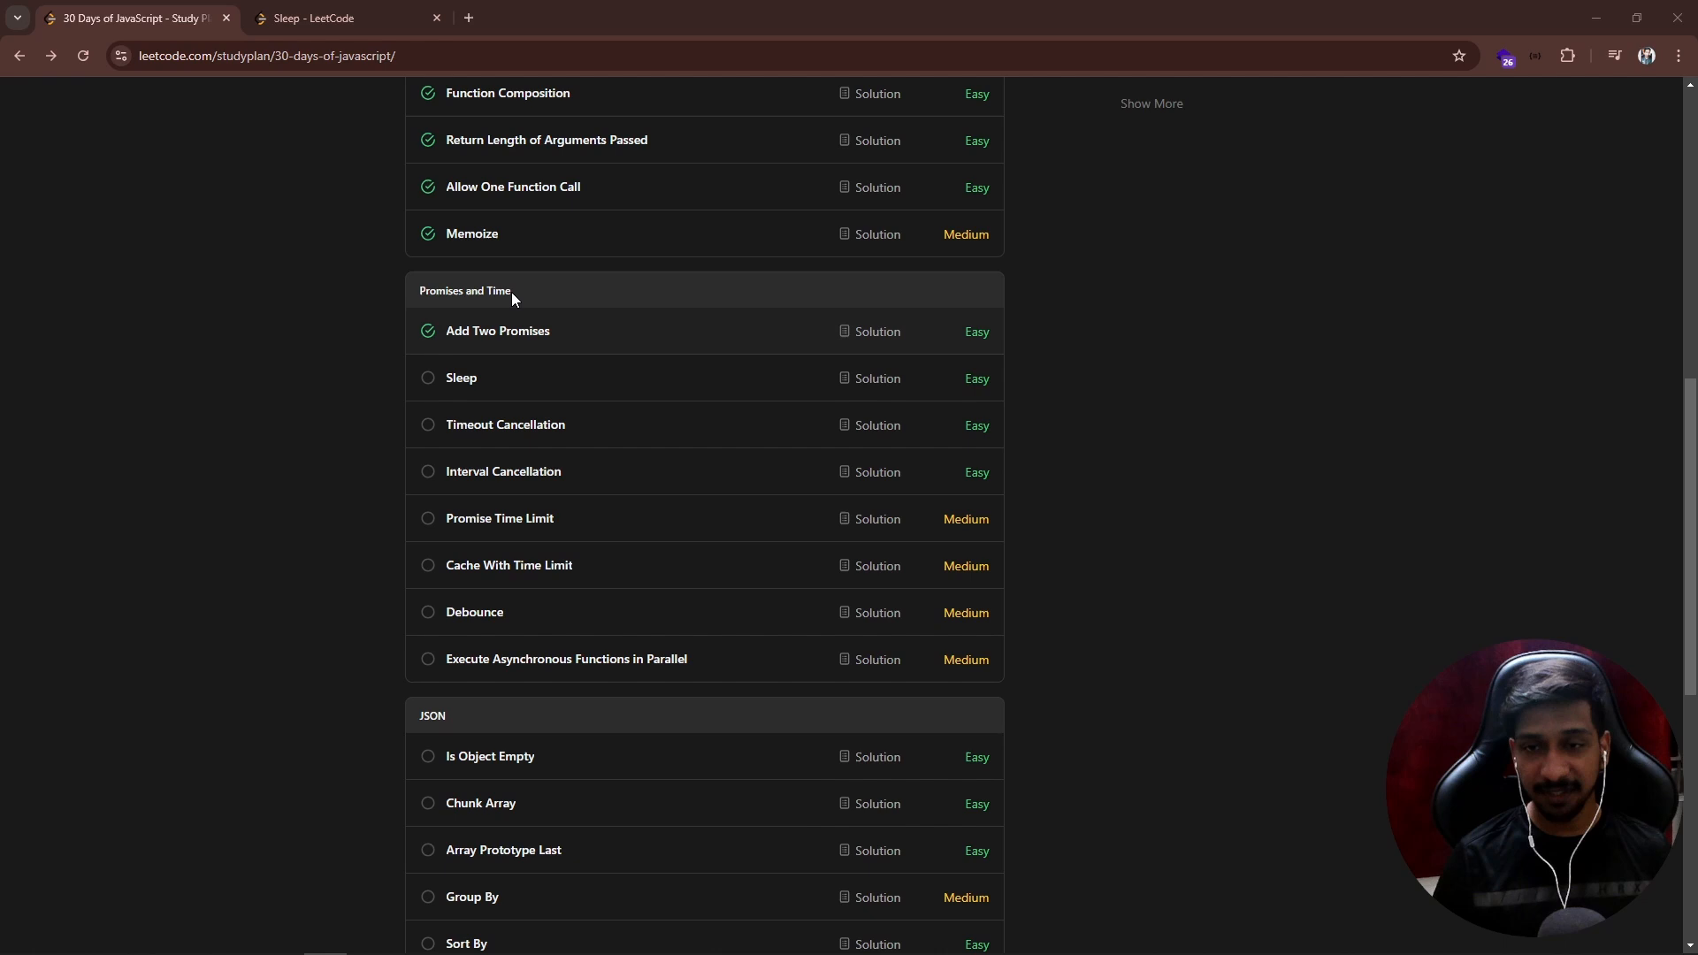
{"action": "mouse_move", "coordinate": [471, 388]}
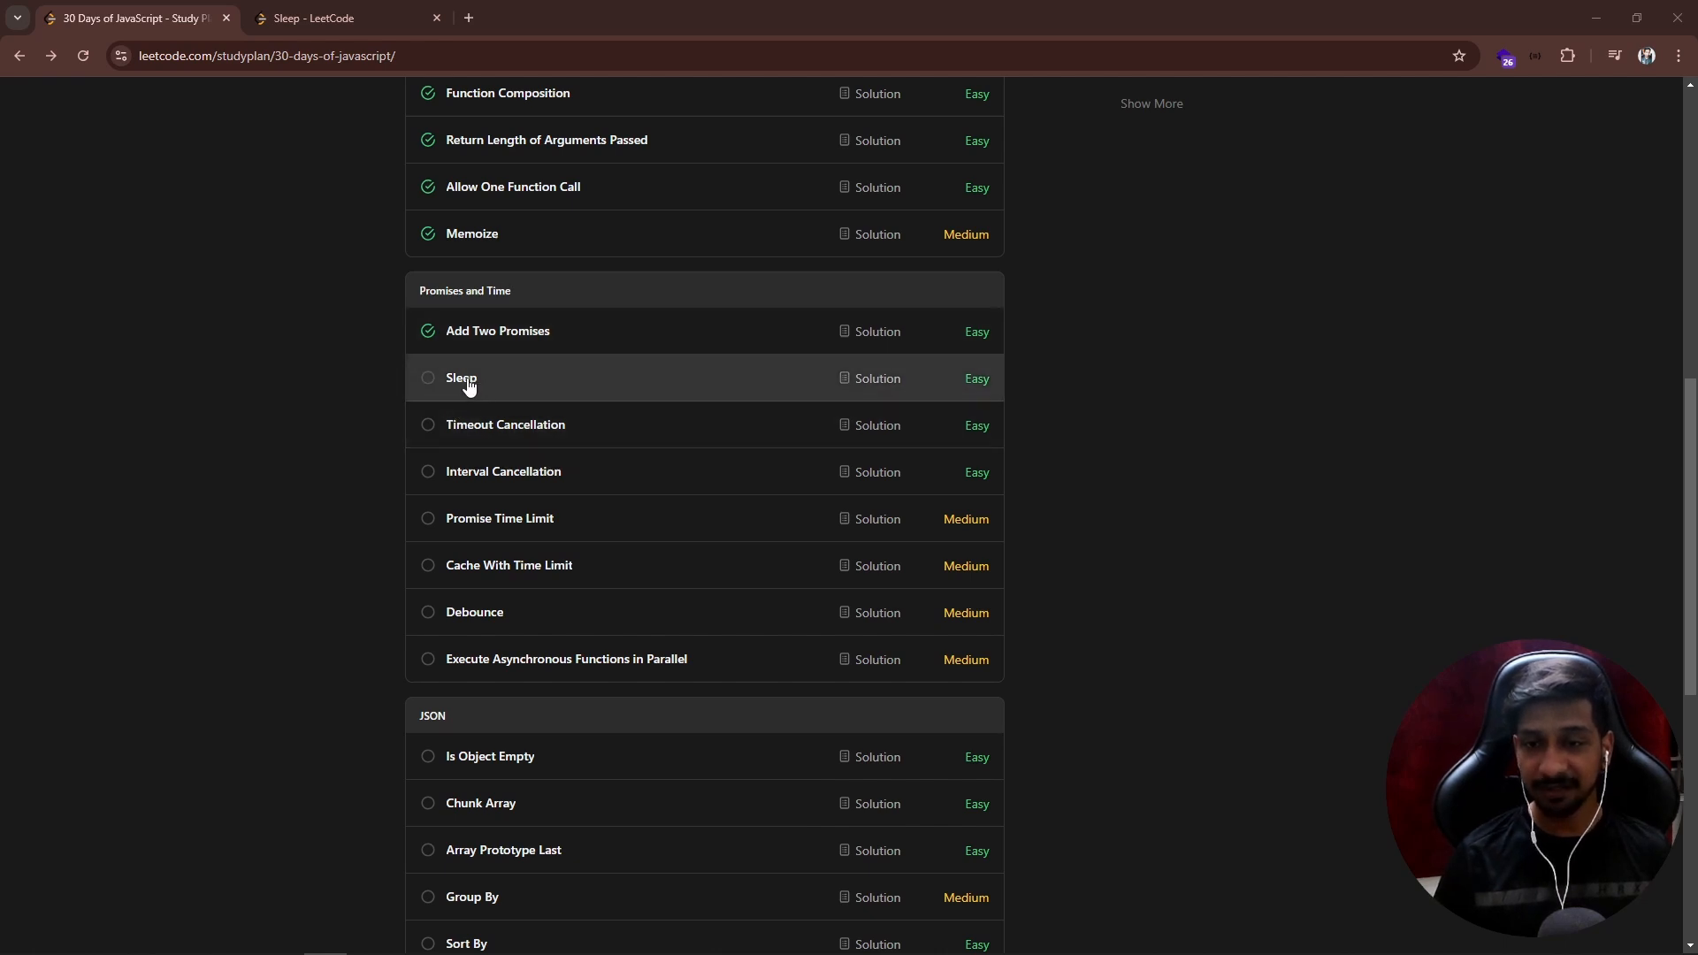
Step: Open problem 2621 Sleep and highlight the phrase about sleeping for millis milliseconds
{"action": "left_click", "coordinate": [462, 378]}
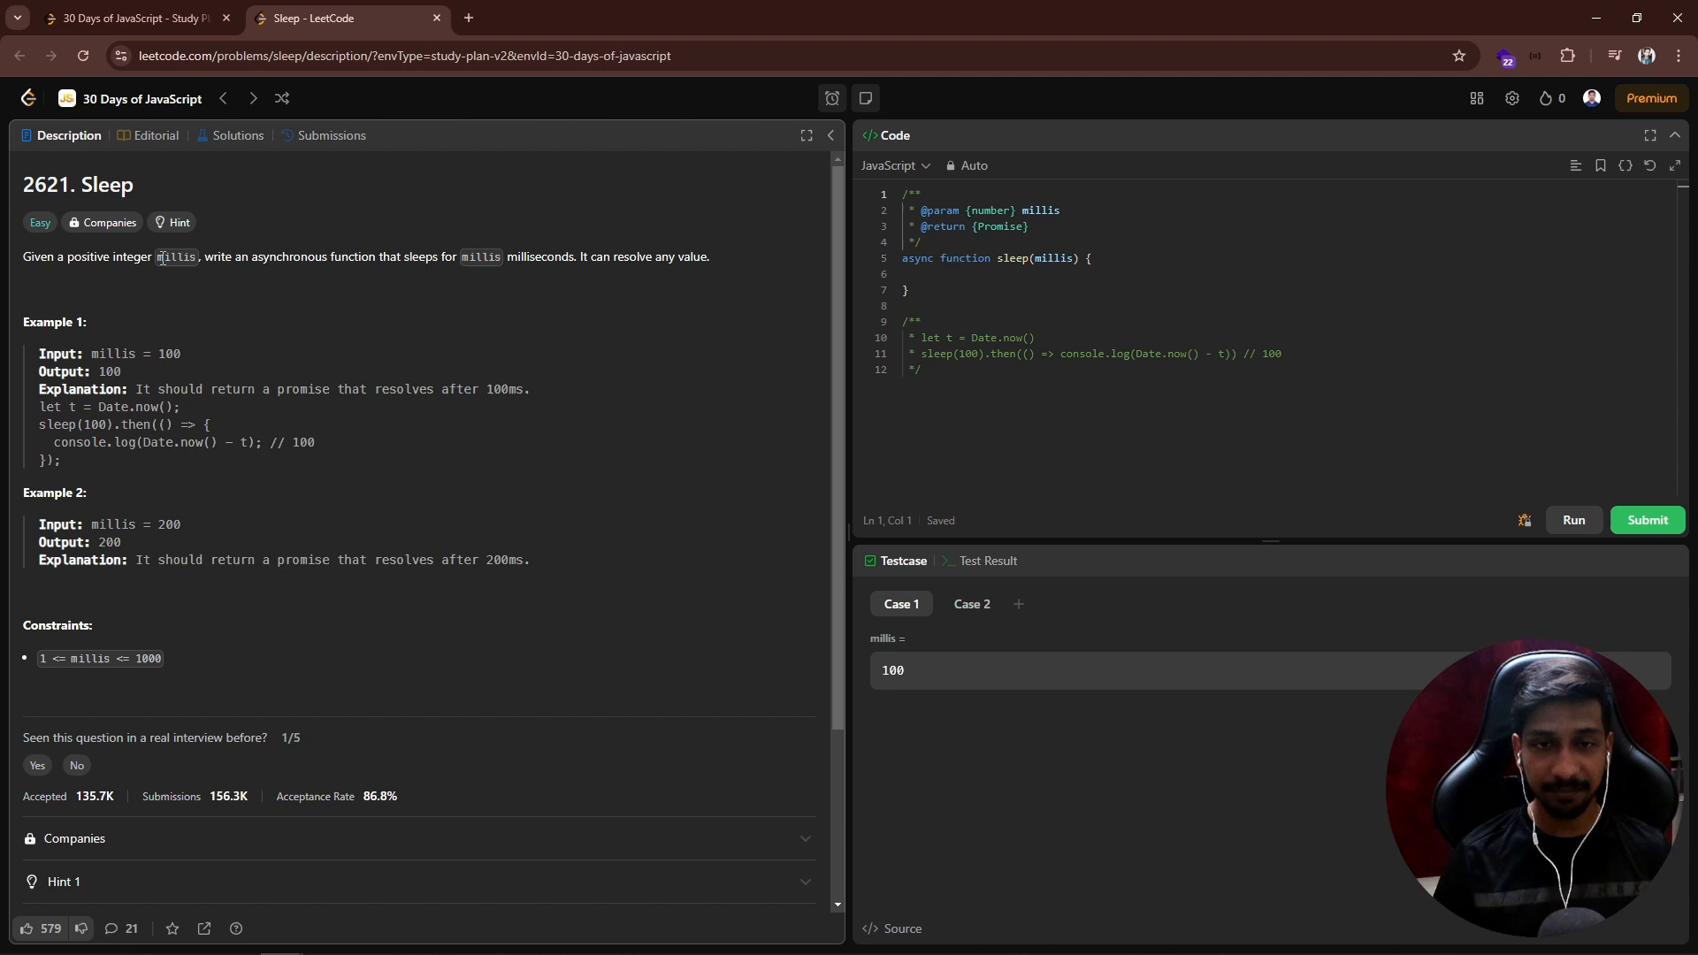
{"action": "left_click_drag", "start_coordinate": [205, 257], "coordinate": [285, 257]}
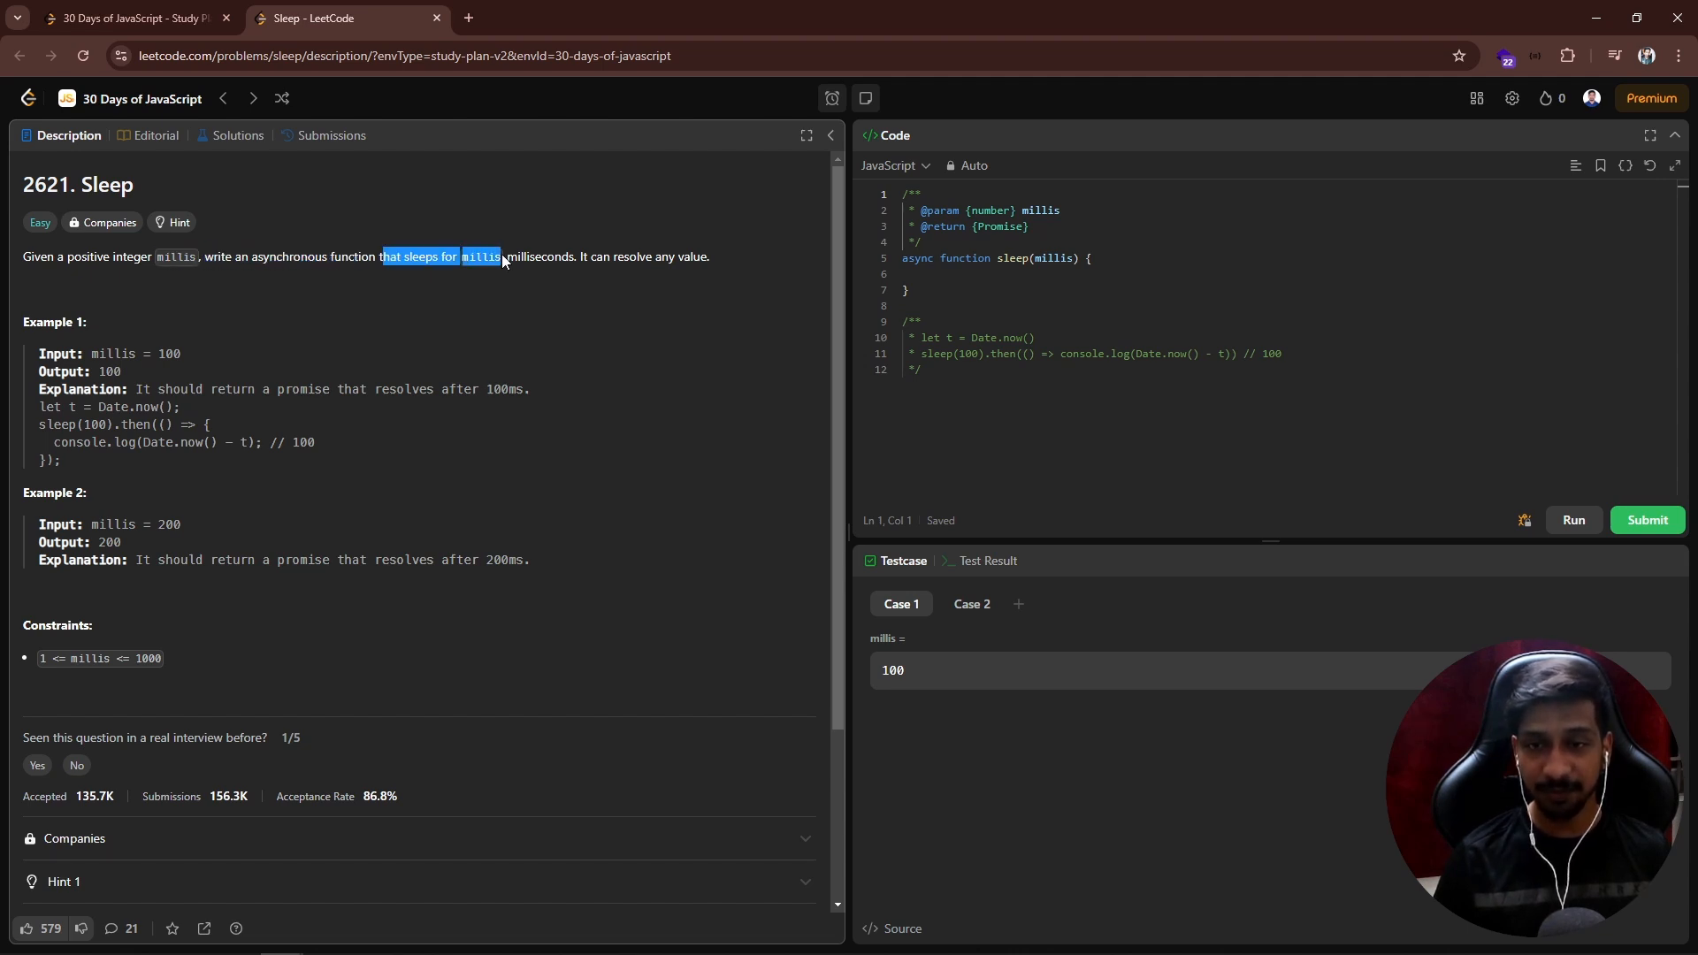
{"action": "left_click_drag", "start_coordinate": [503, 256], "coordinate": [541, 257]}
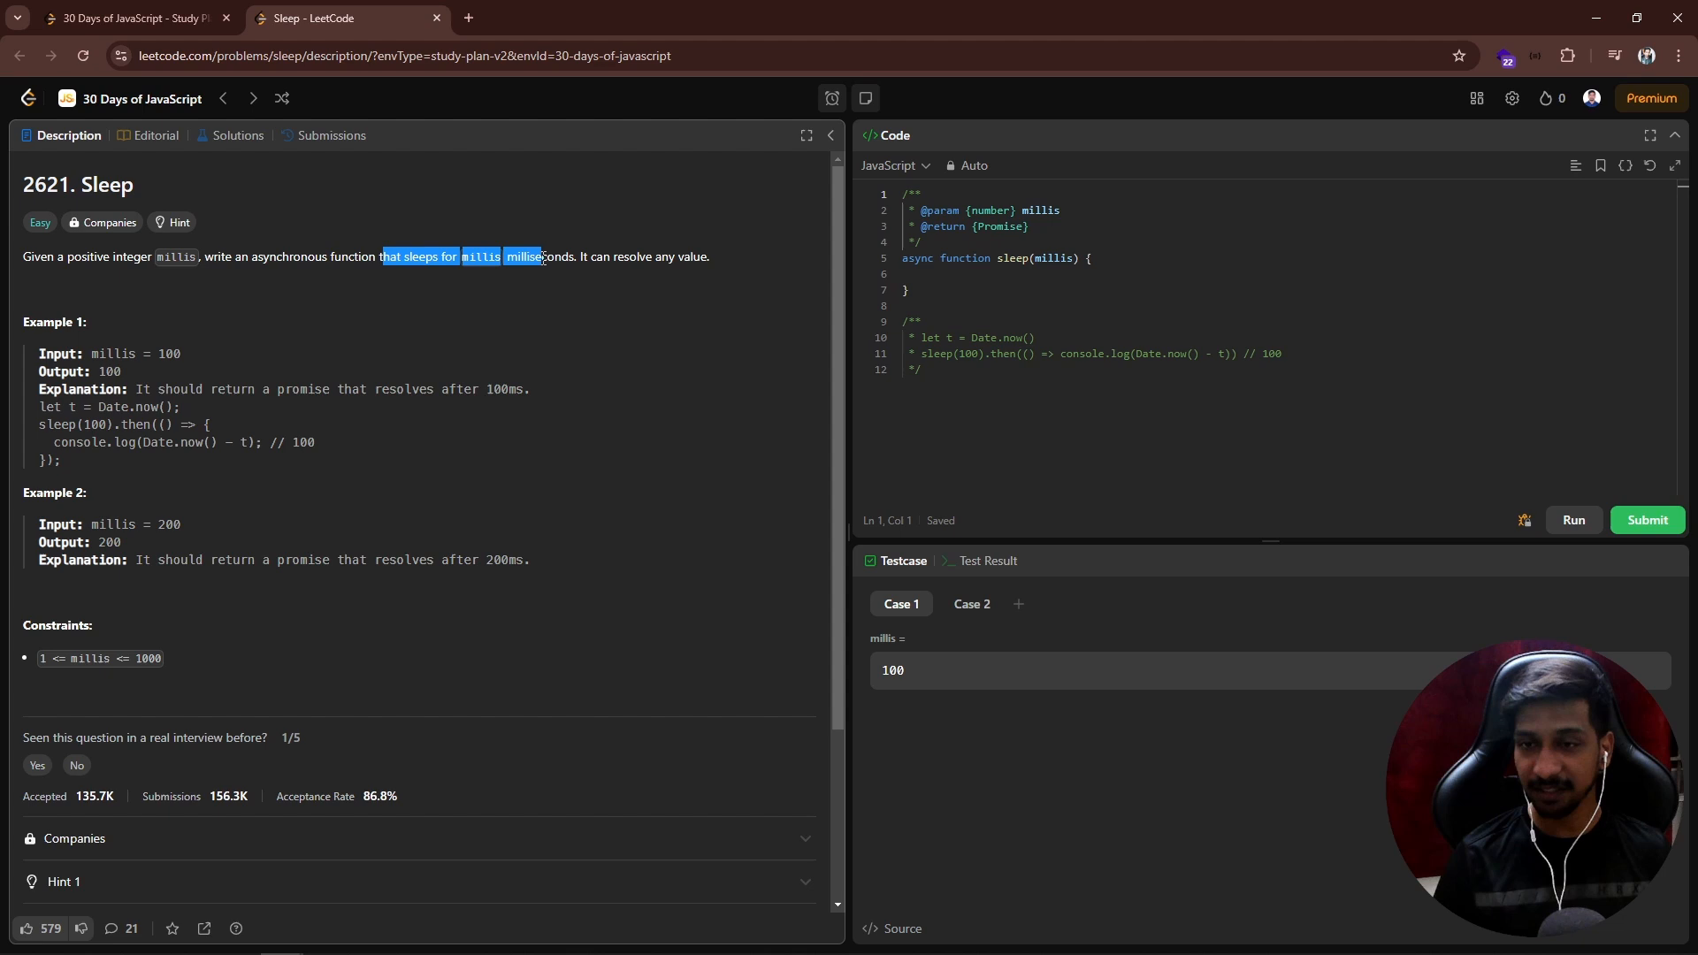
{"action": "left_click", "coordinate": [422, 258]}
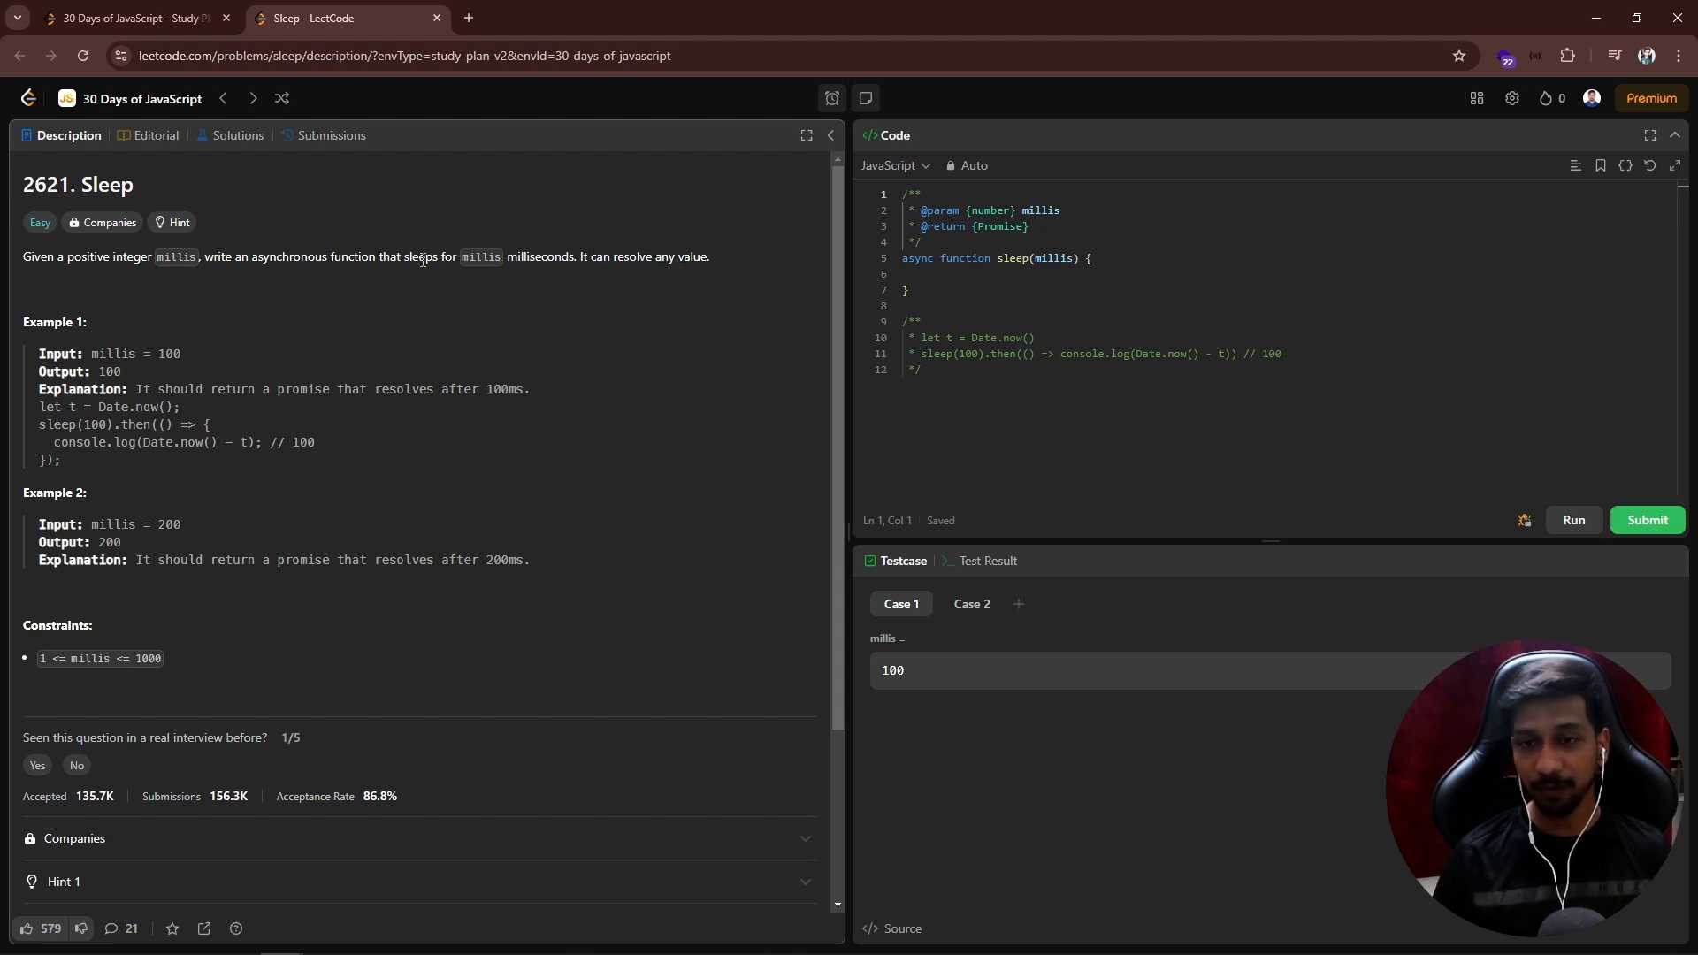
{"action": "mouse_move", "coordinate": [437, 254]}
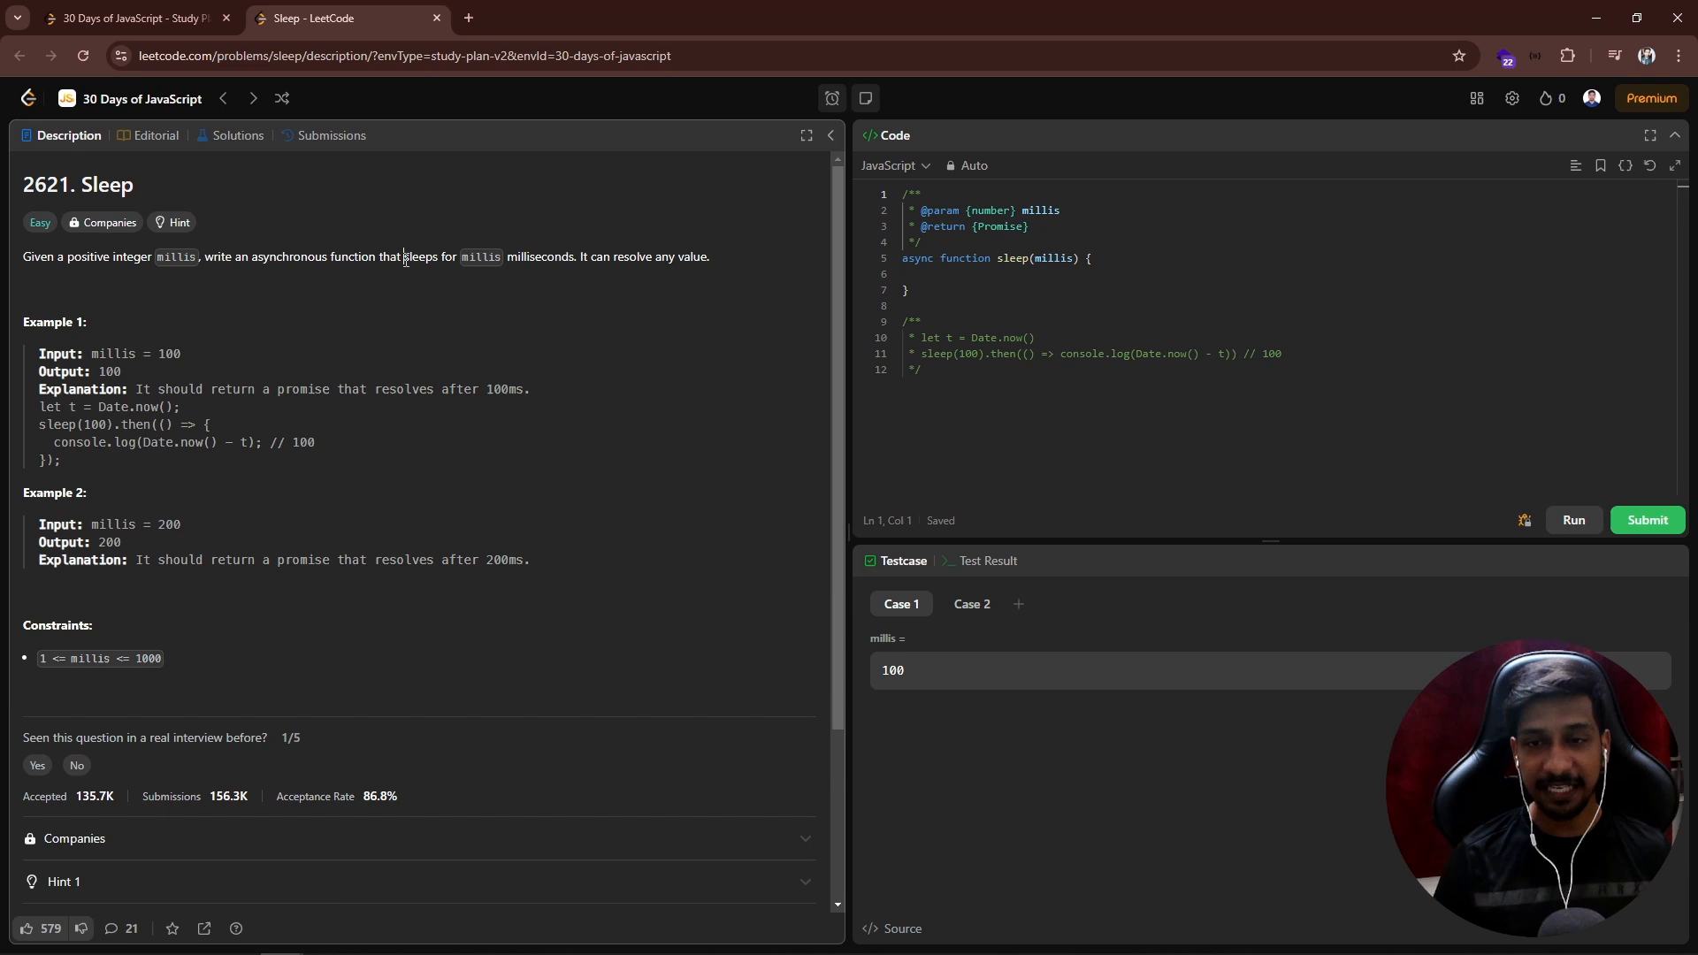
Step: Highlight the millis parameter in the function stub and the 200 output in Example 2
{"action": "left_click", "coordinate": [947, 286]}
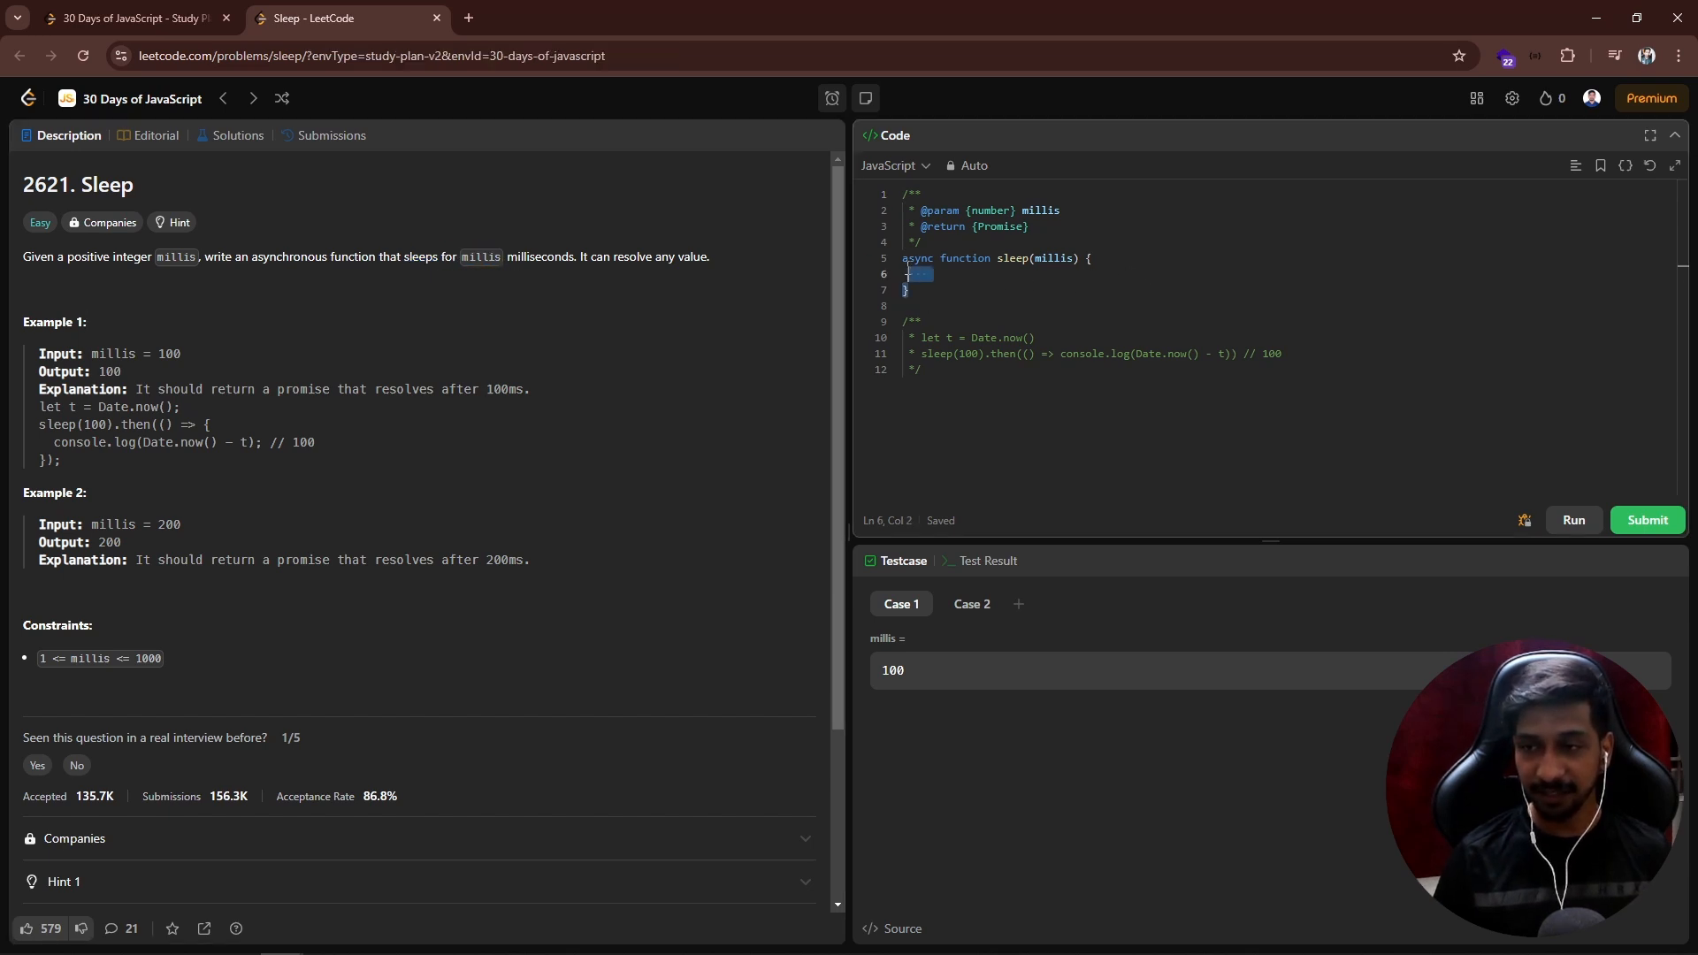
{"action": "double_click", "coordinate": [1055, 259]}
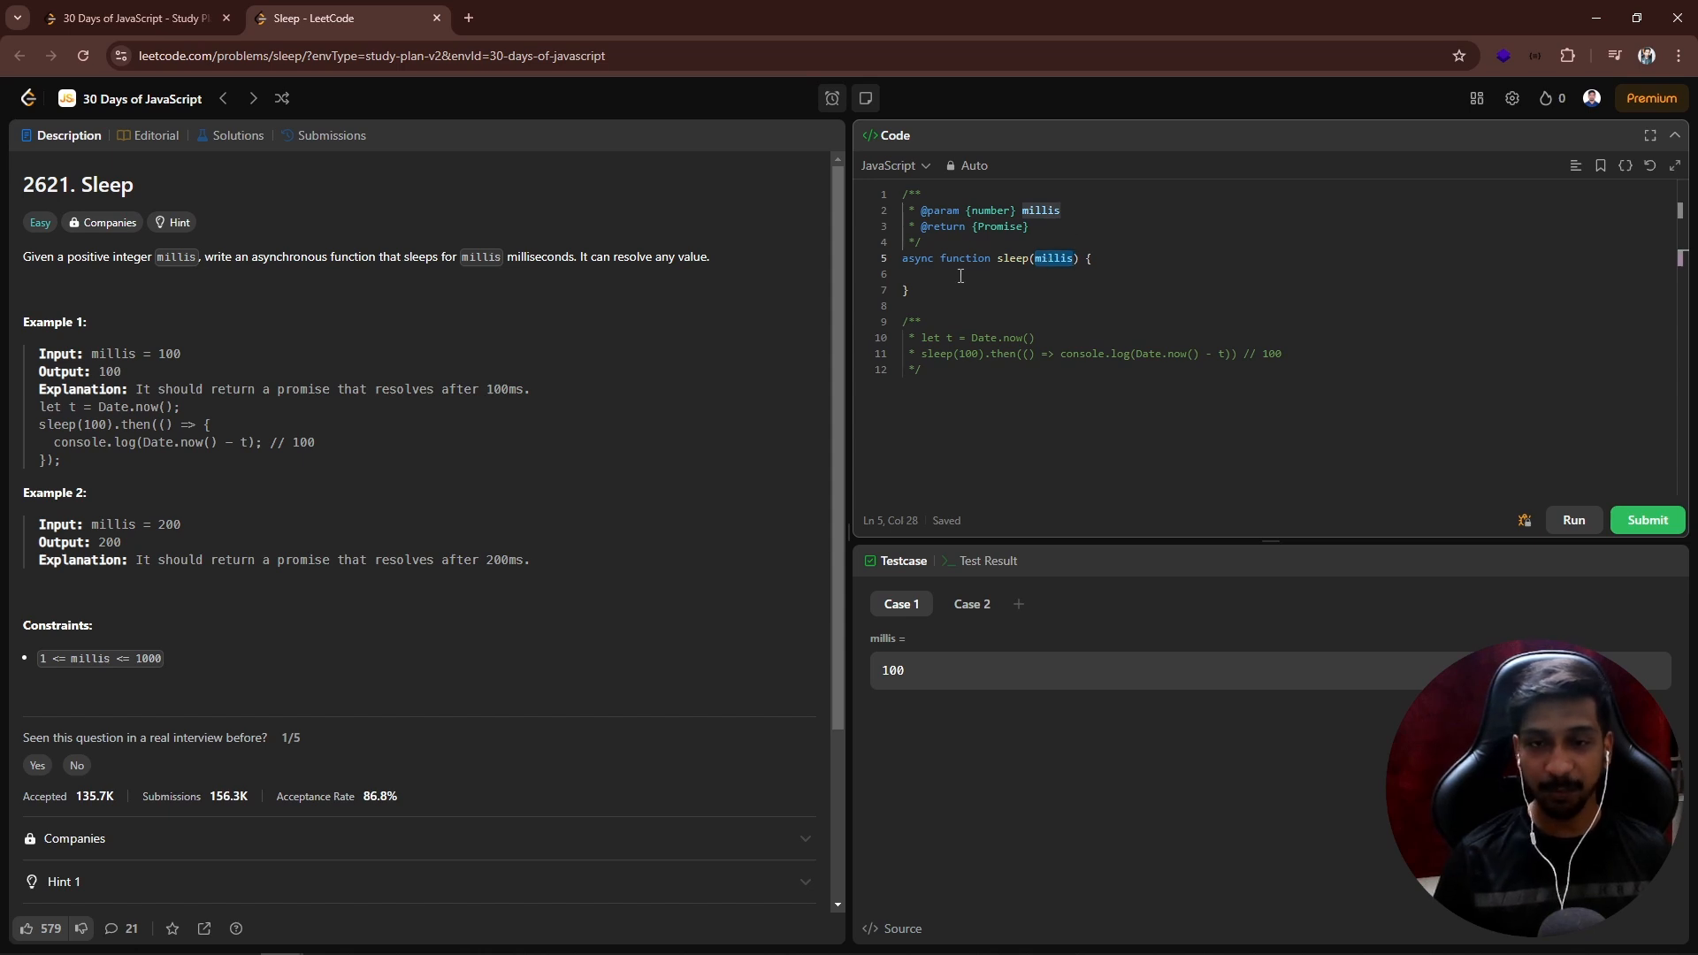
{"action": "mouse_move", "coordinate": [453, 290]}
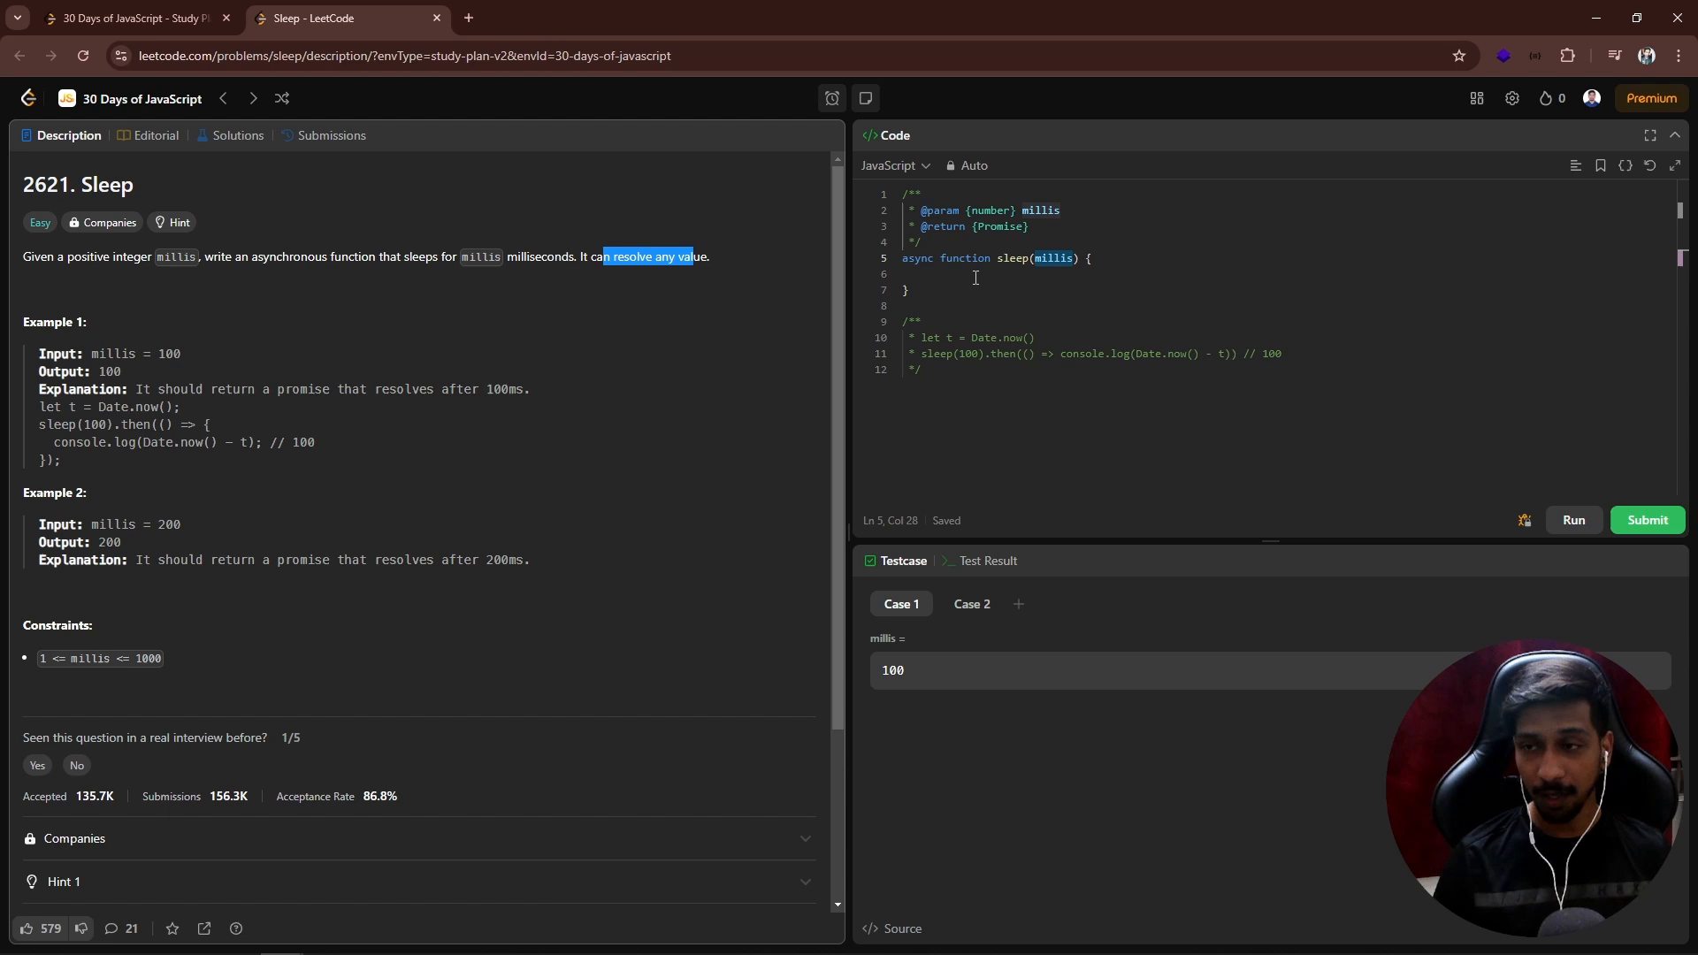
{"action": "double_click", "coordinate": [1053, 258]}
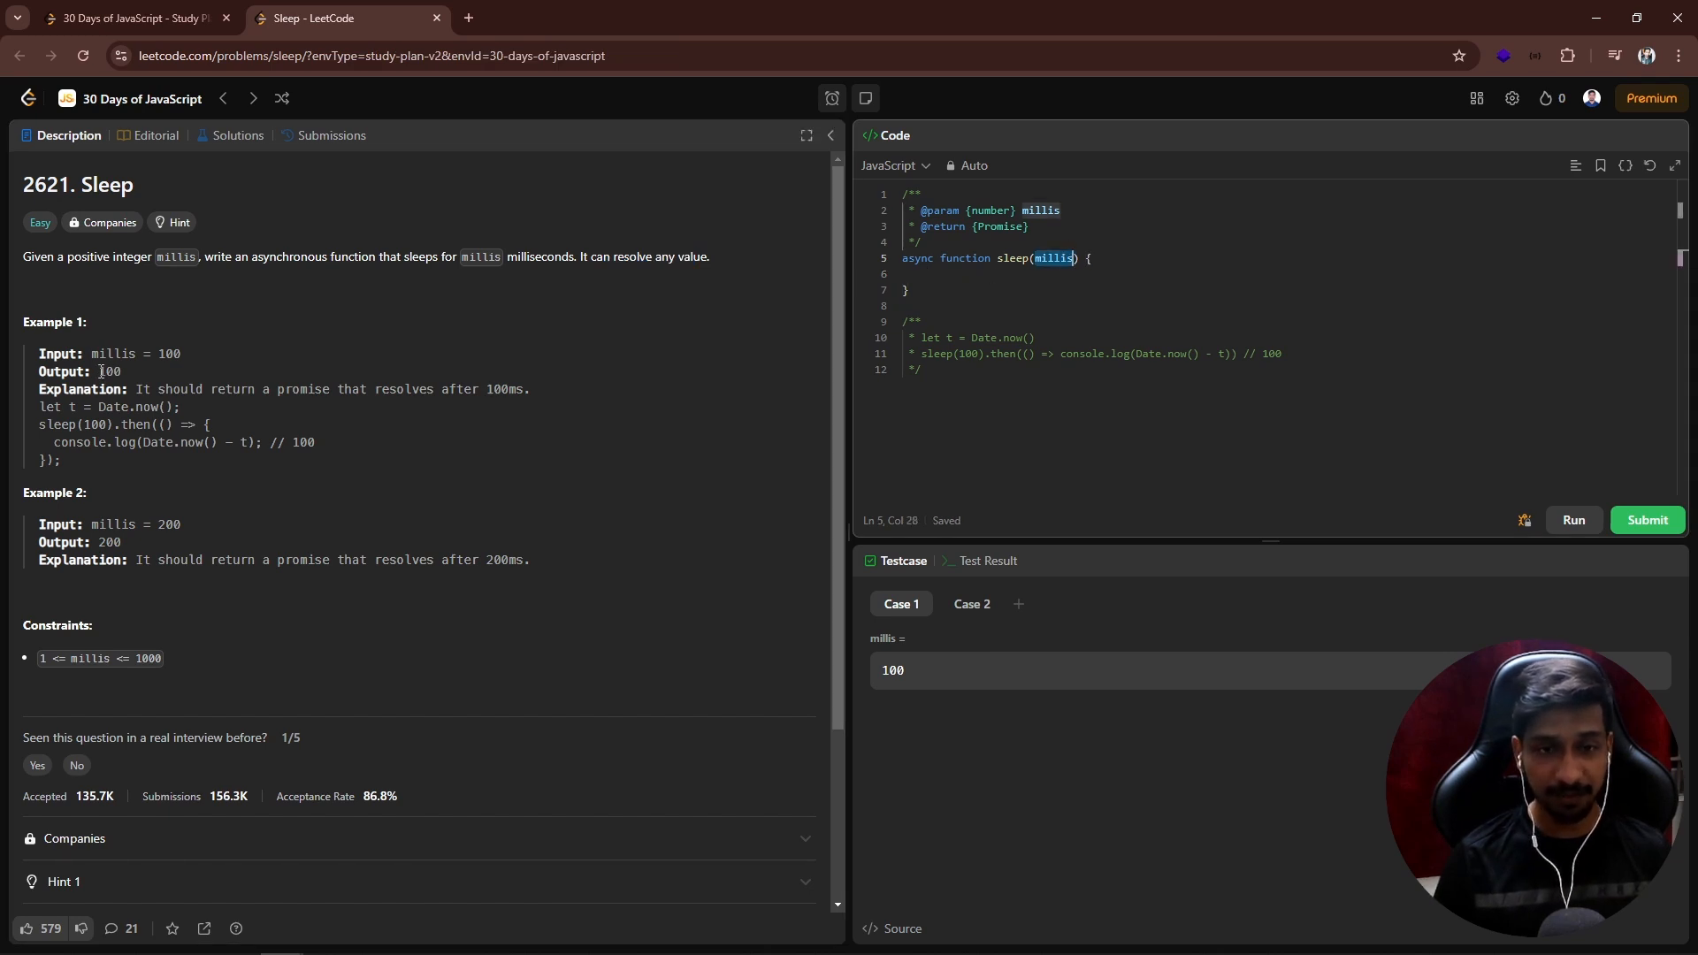
{"action": "double_click", "coordinate": [106, 543]}
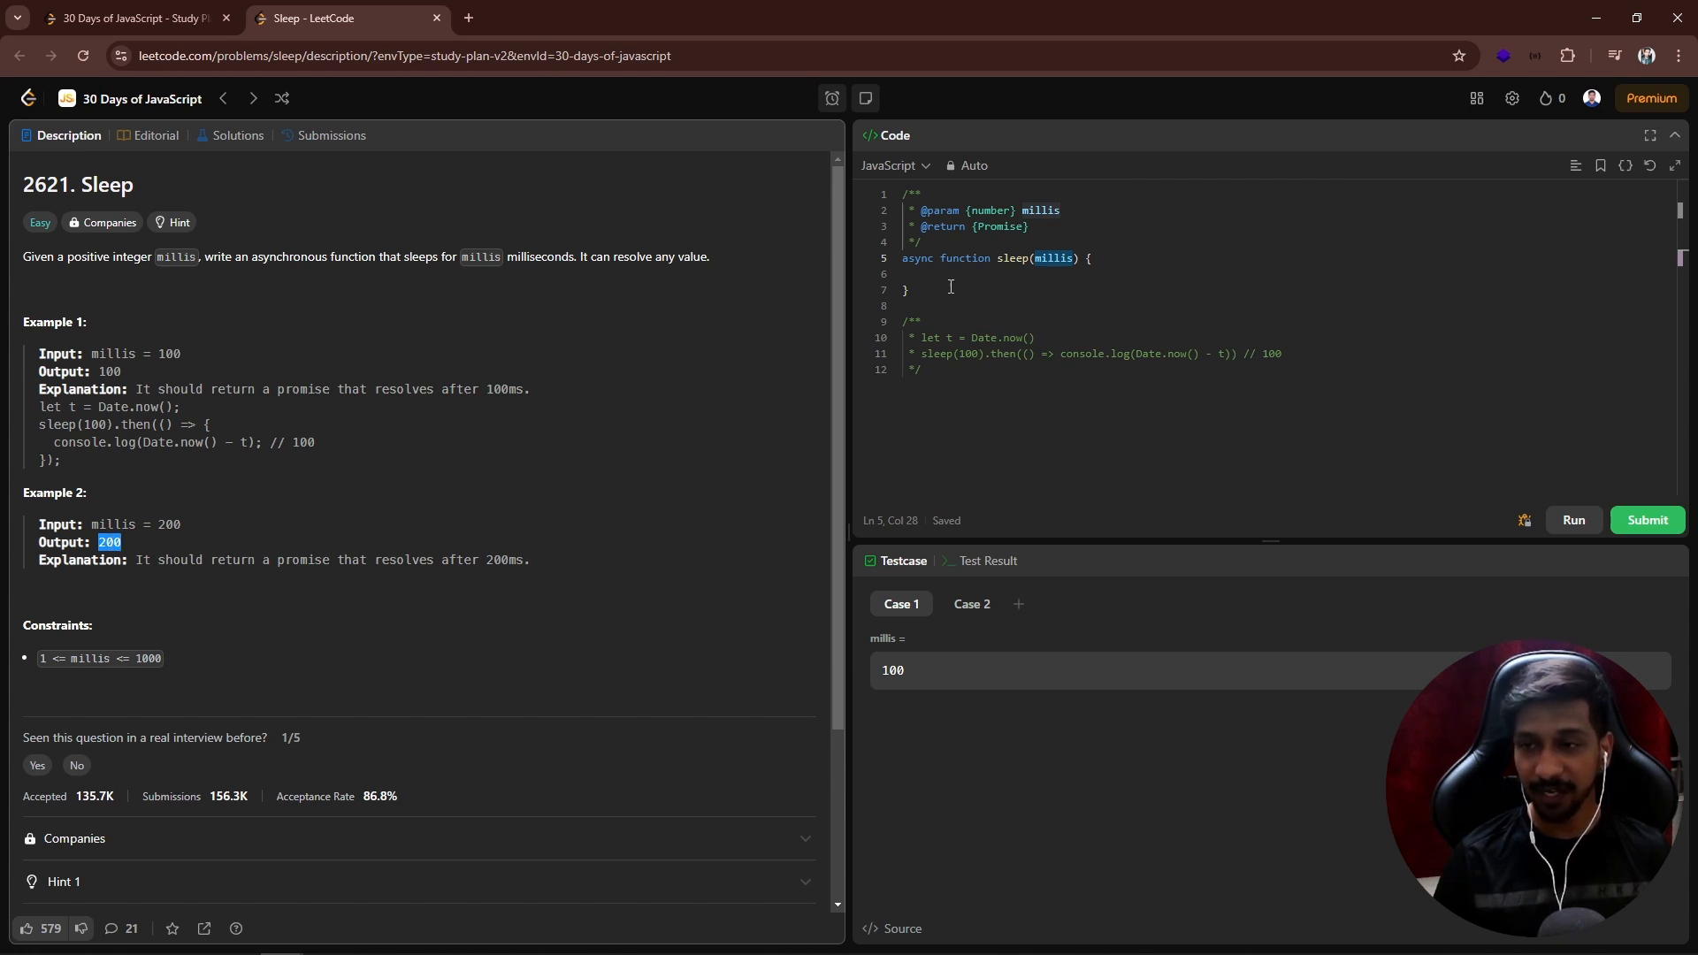
Step: Start sleep's body with return new Promise((resolve)=>{ setTimeout(()=>{ ..
{"action": "type", "text": "return new Promise((r"}
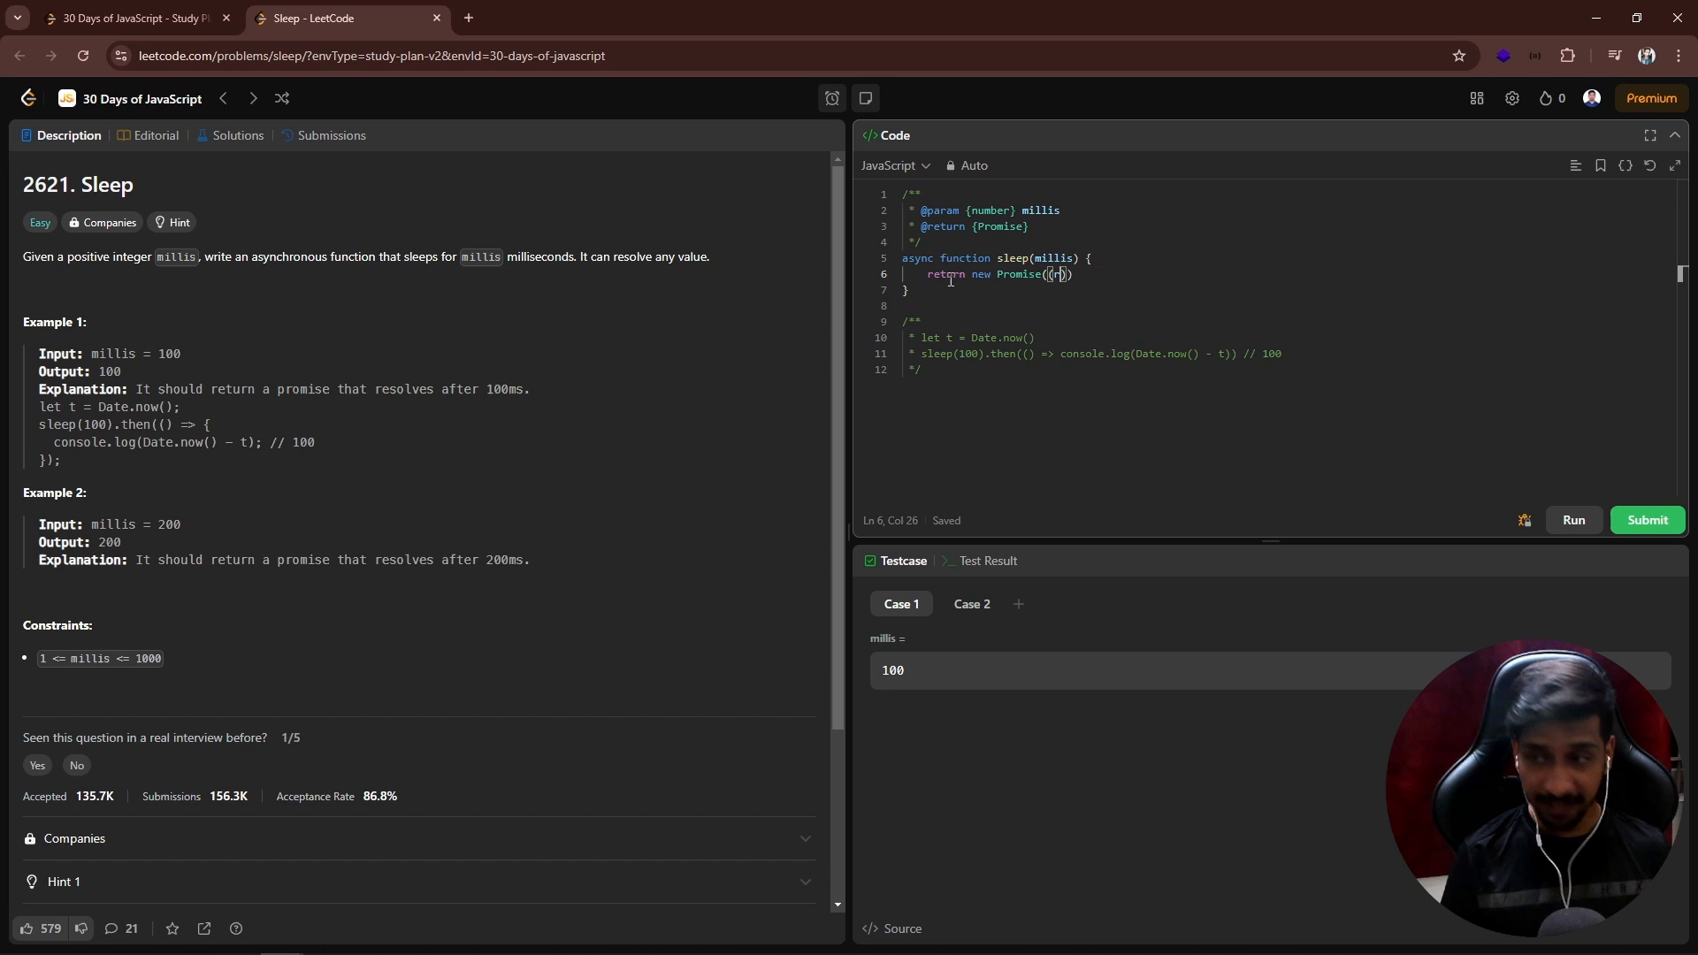
{"action": "type", "text": "resolve"}
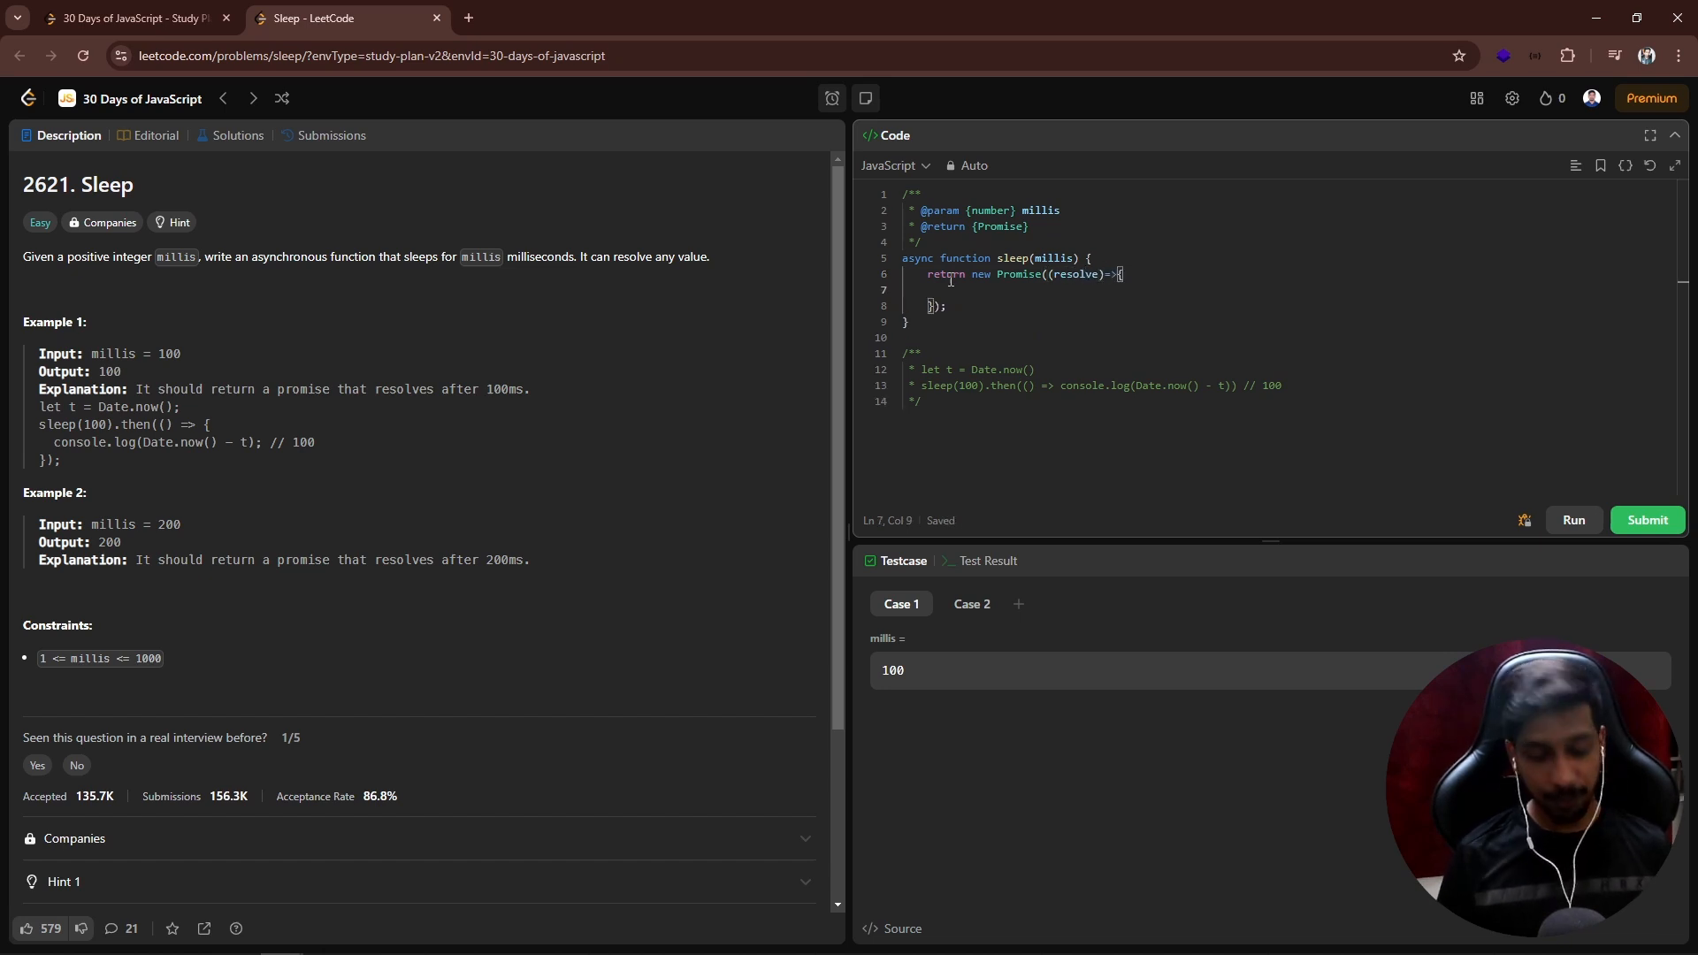
{"action": "type", "text": "setTimeout(("}
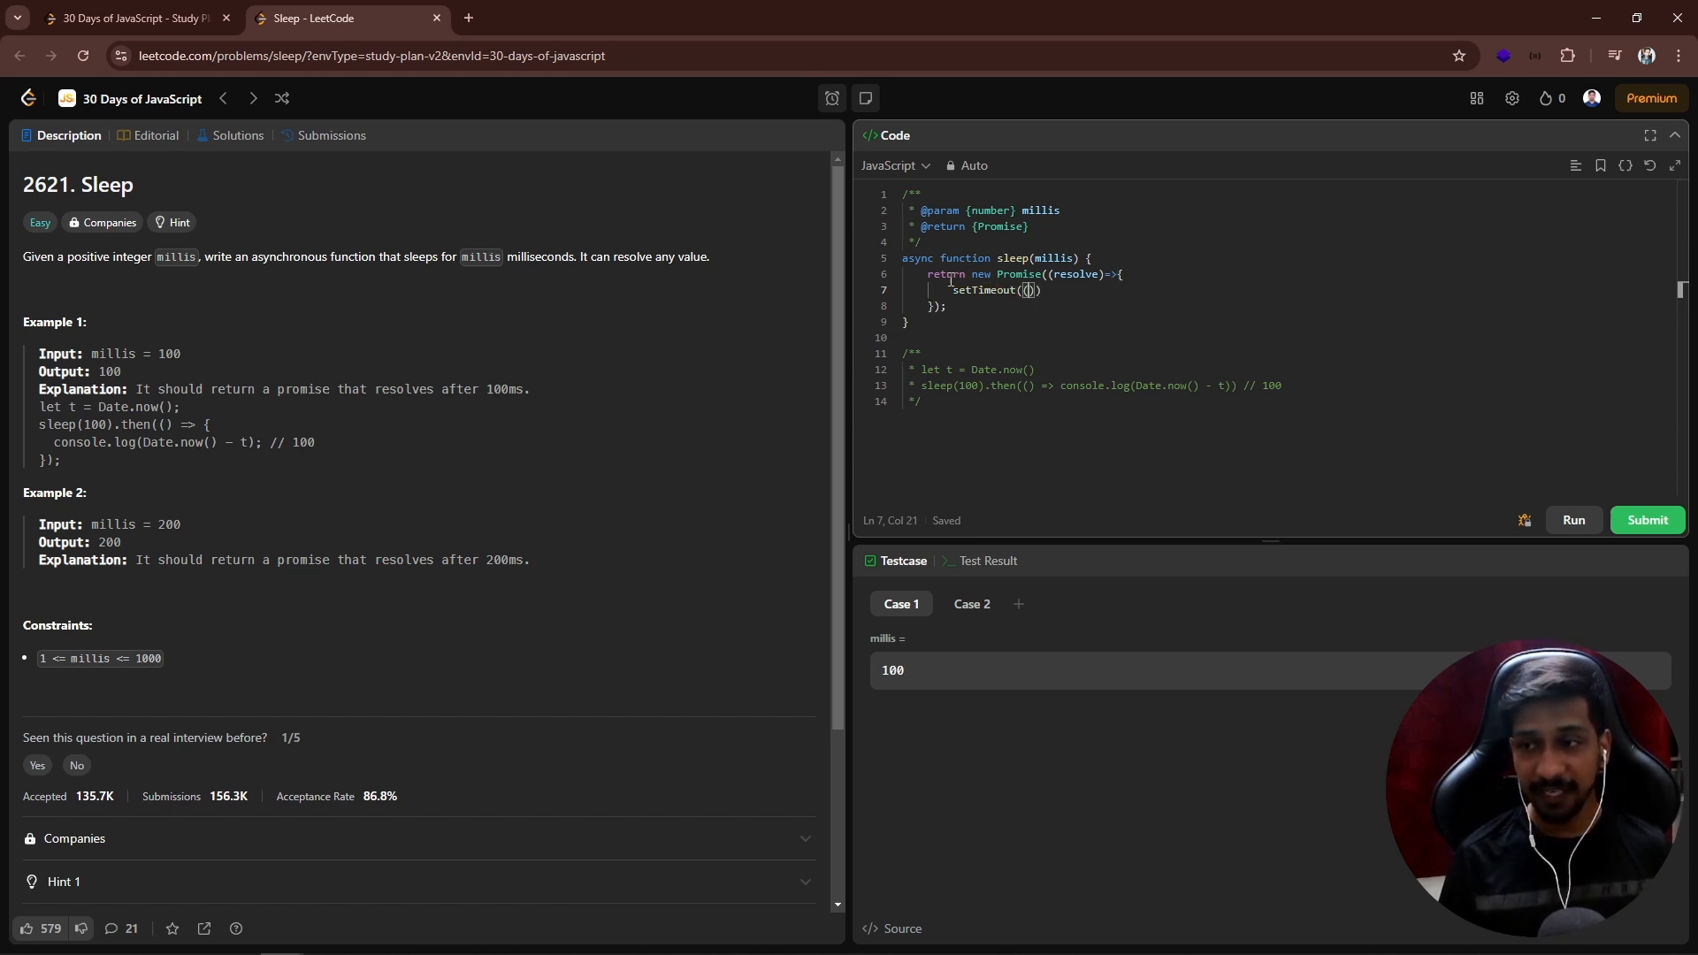
{"action": "type", "text": "()=>{"}
{"action": "type", "text": "}, )"}
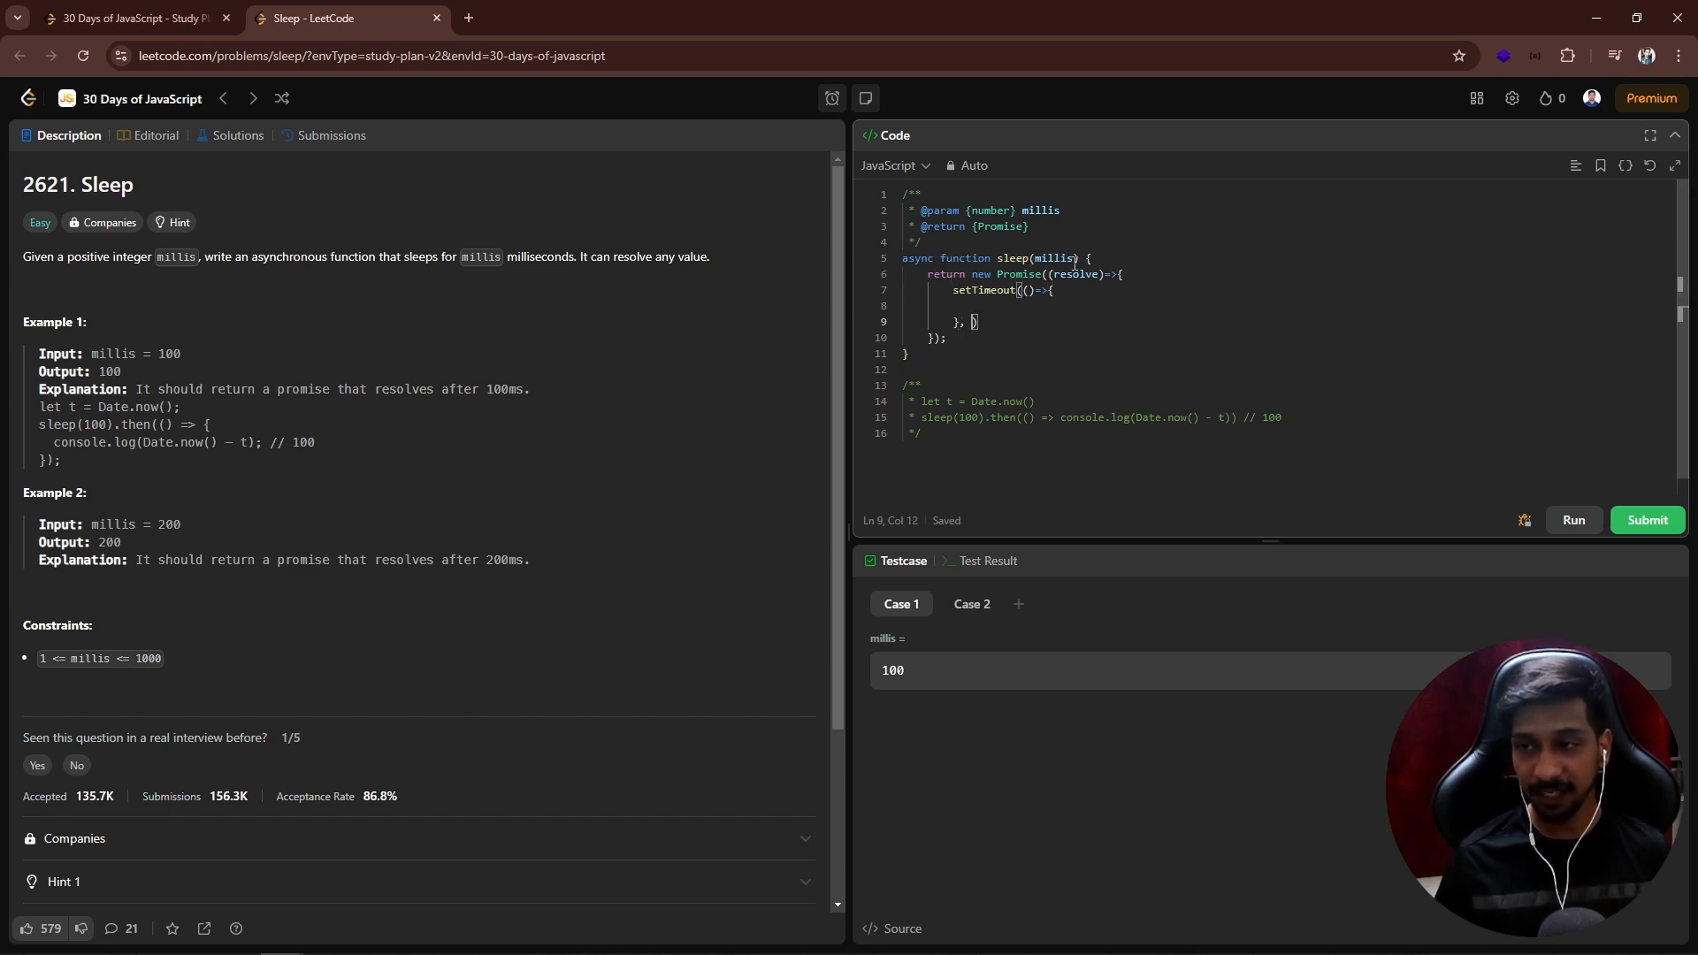
Step: Finish the Promise with resolve(millis) after a millis delay and run the test cases
{"action": "double_click", "coordinate": [1053, 258]}
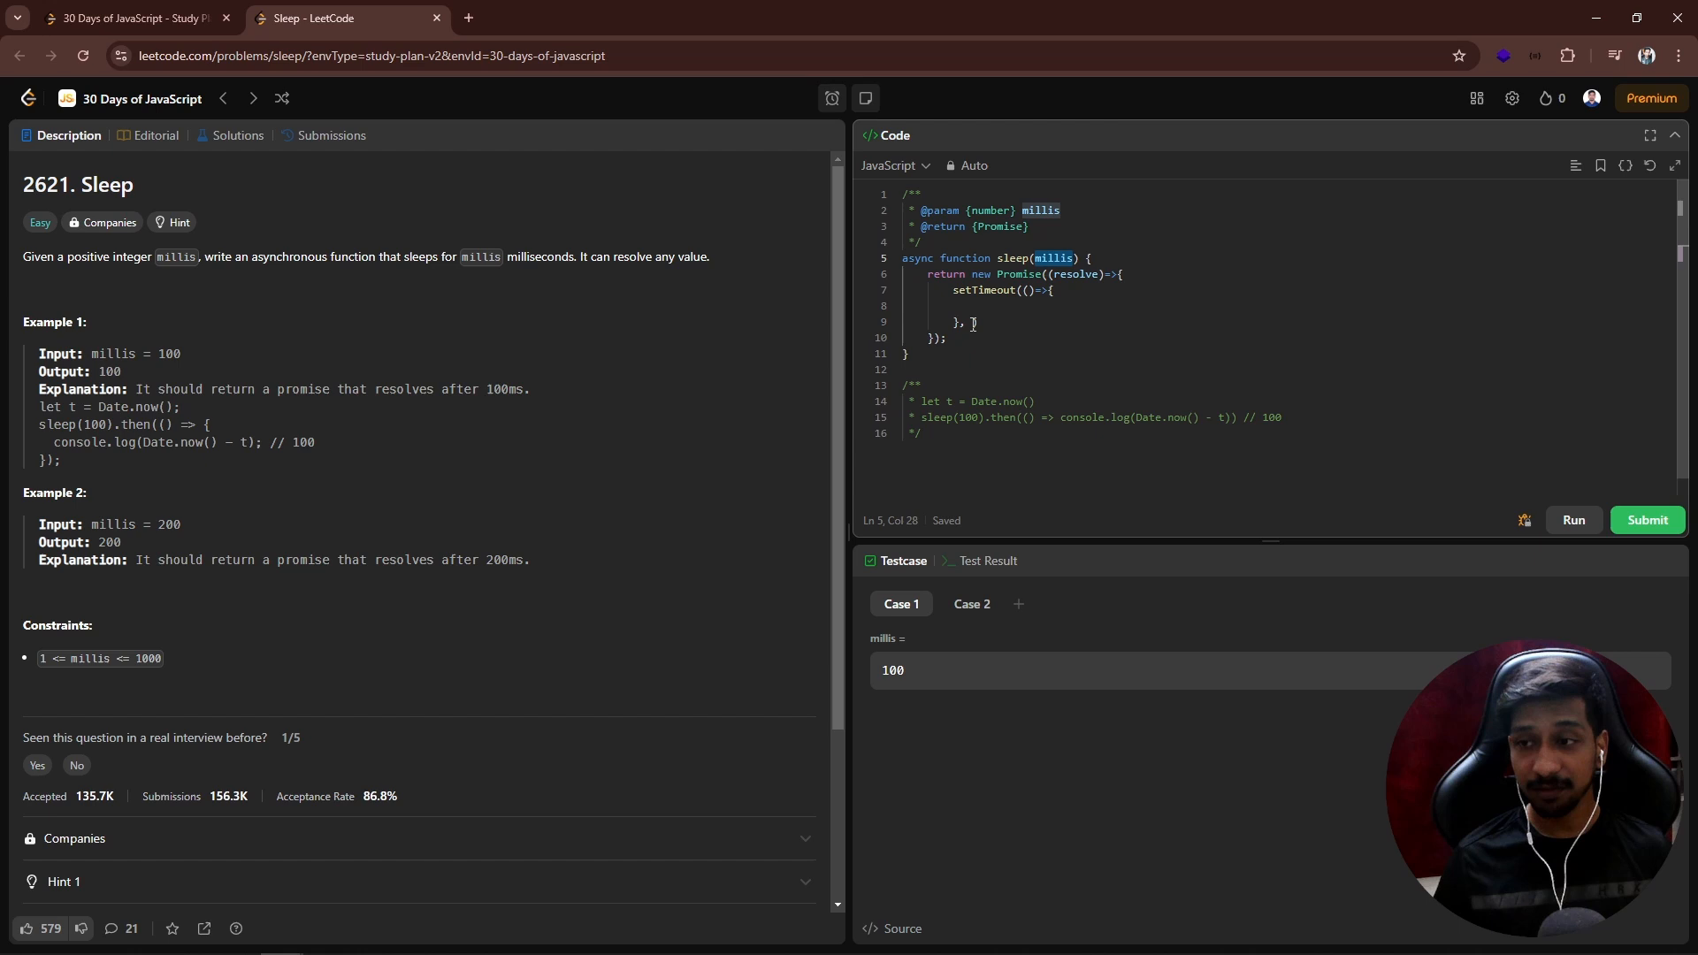
{"action": "type", "text": "millis);"}
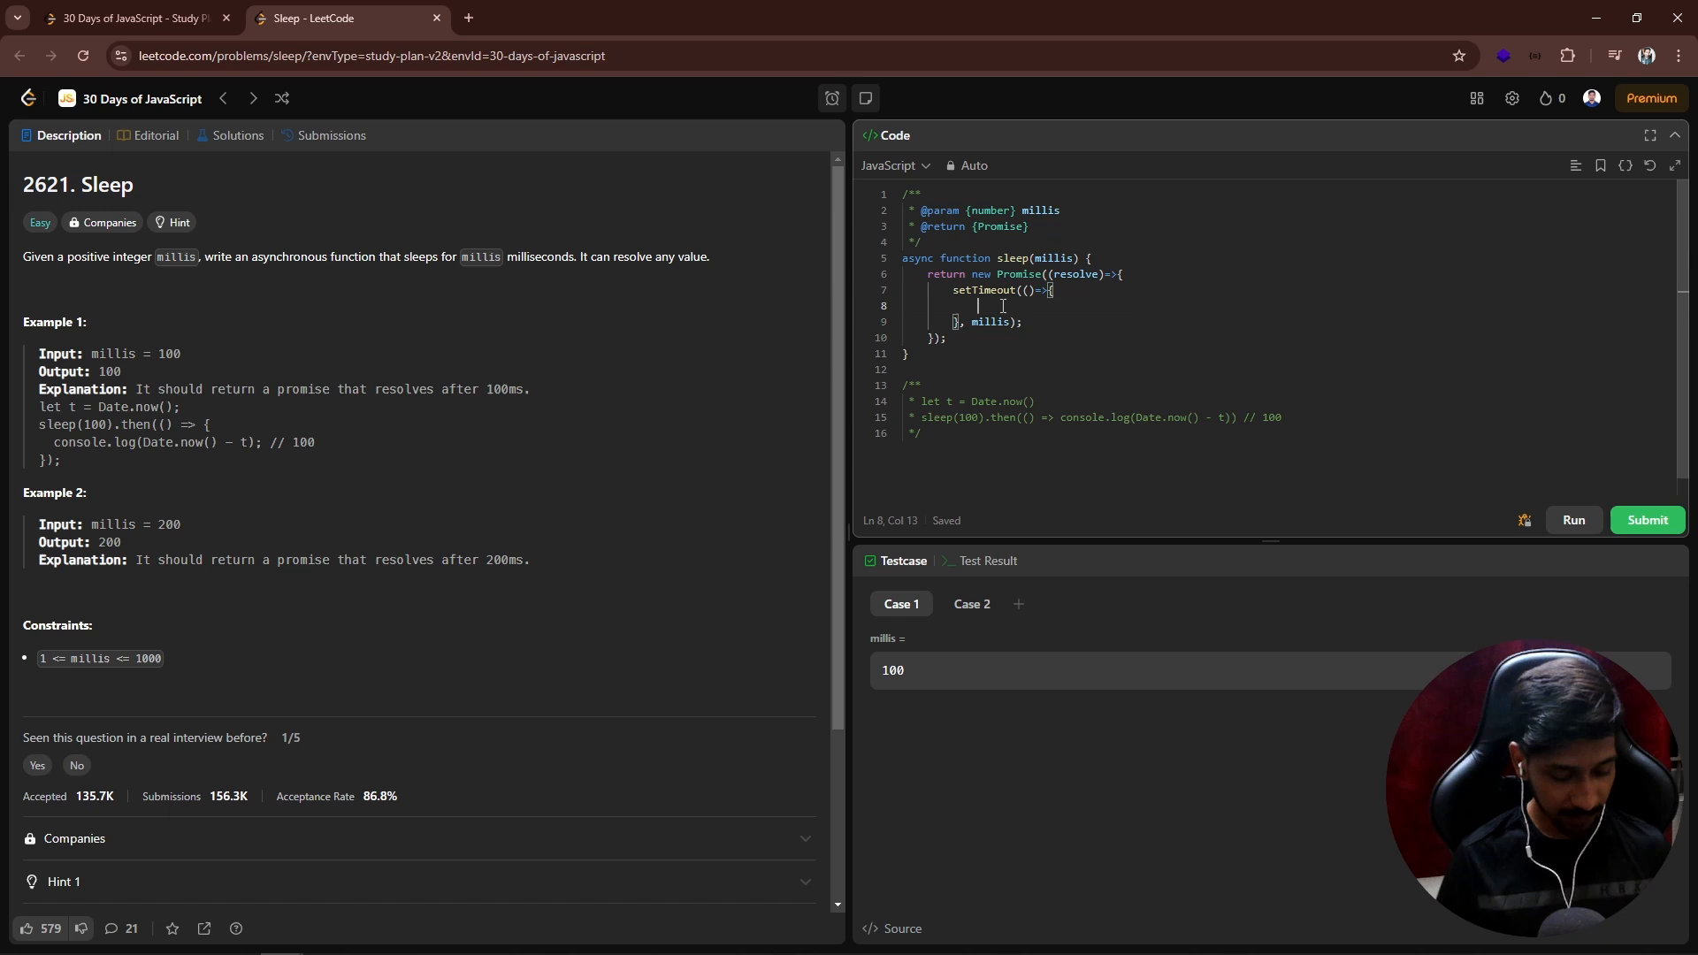
{"action": "type", "text": "resolve()"}
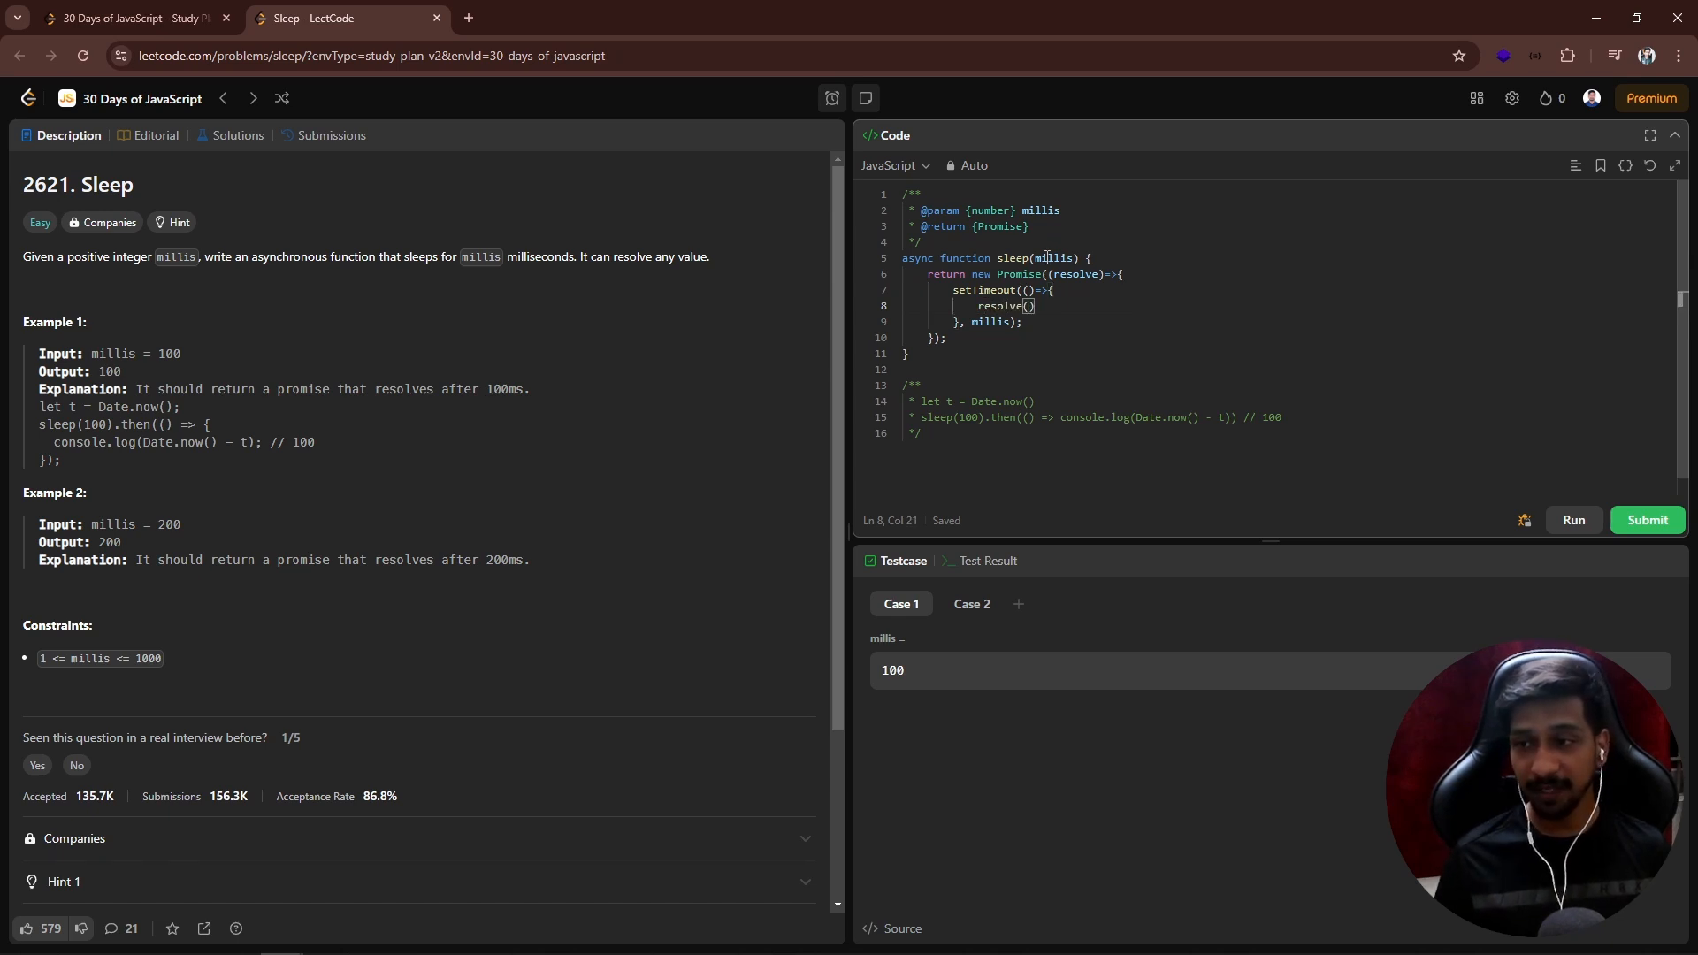
{"action": "type", "text": "millis"}
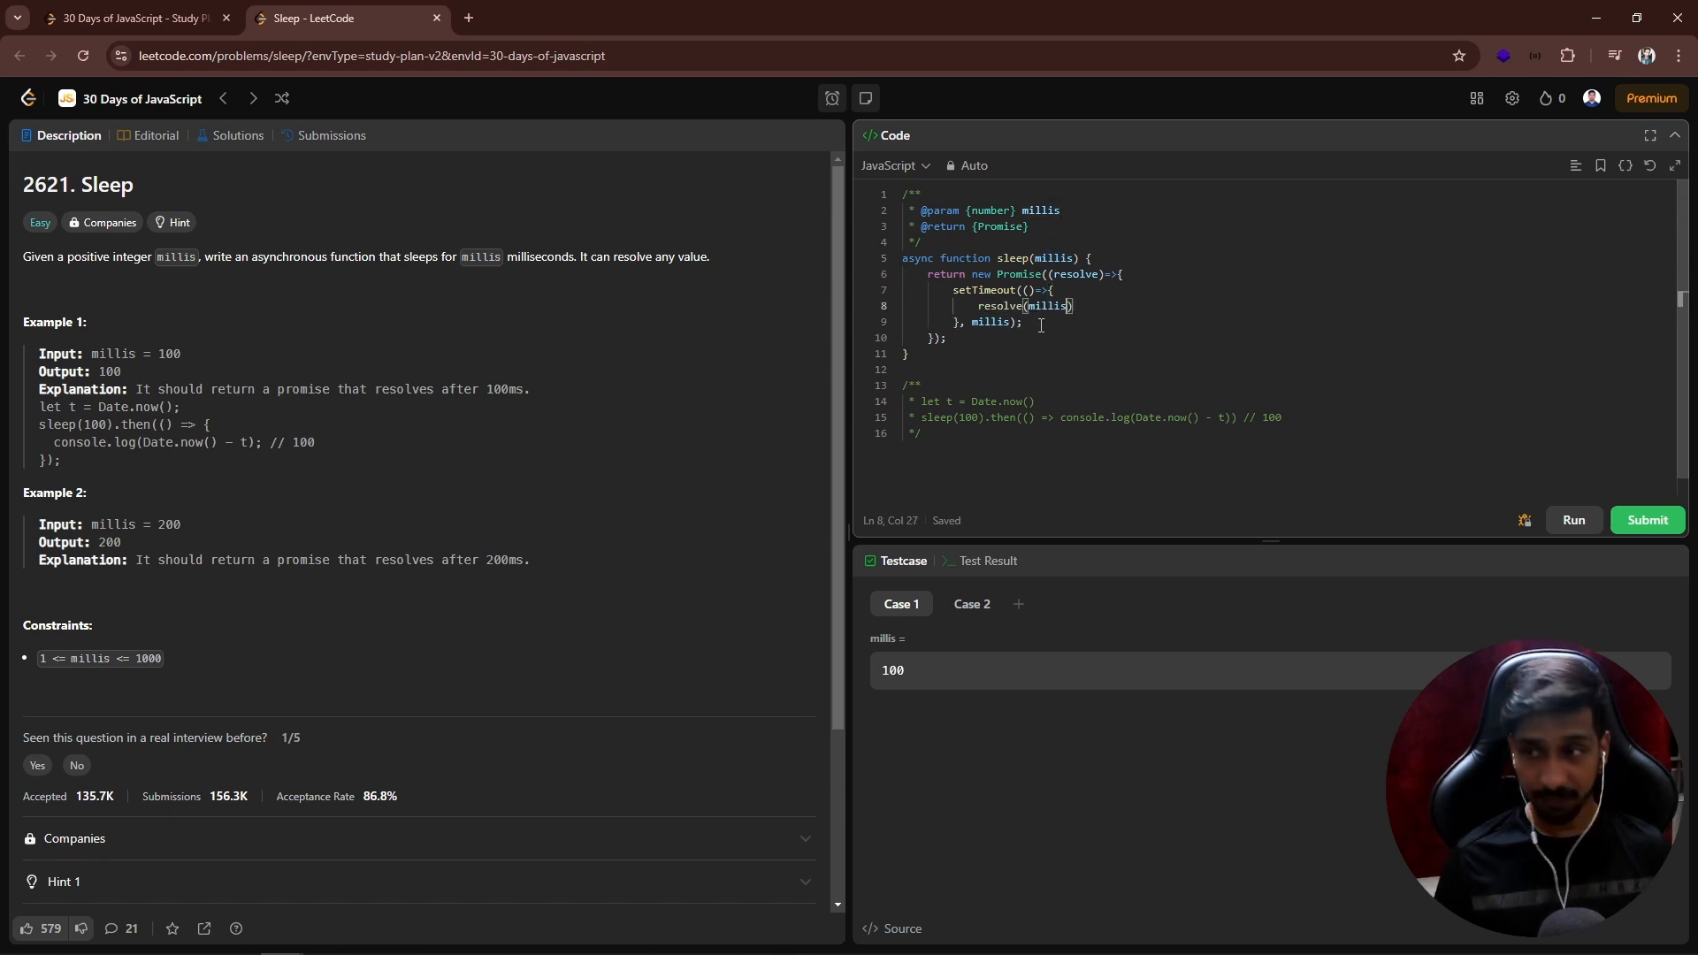
{"action": "type", "text": ";"}
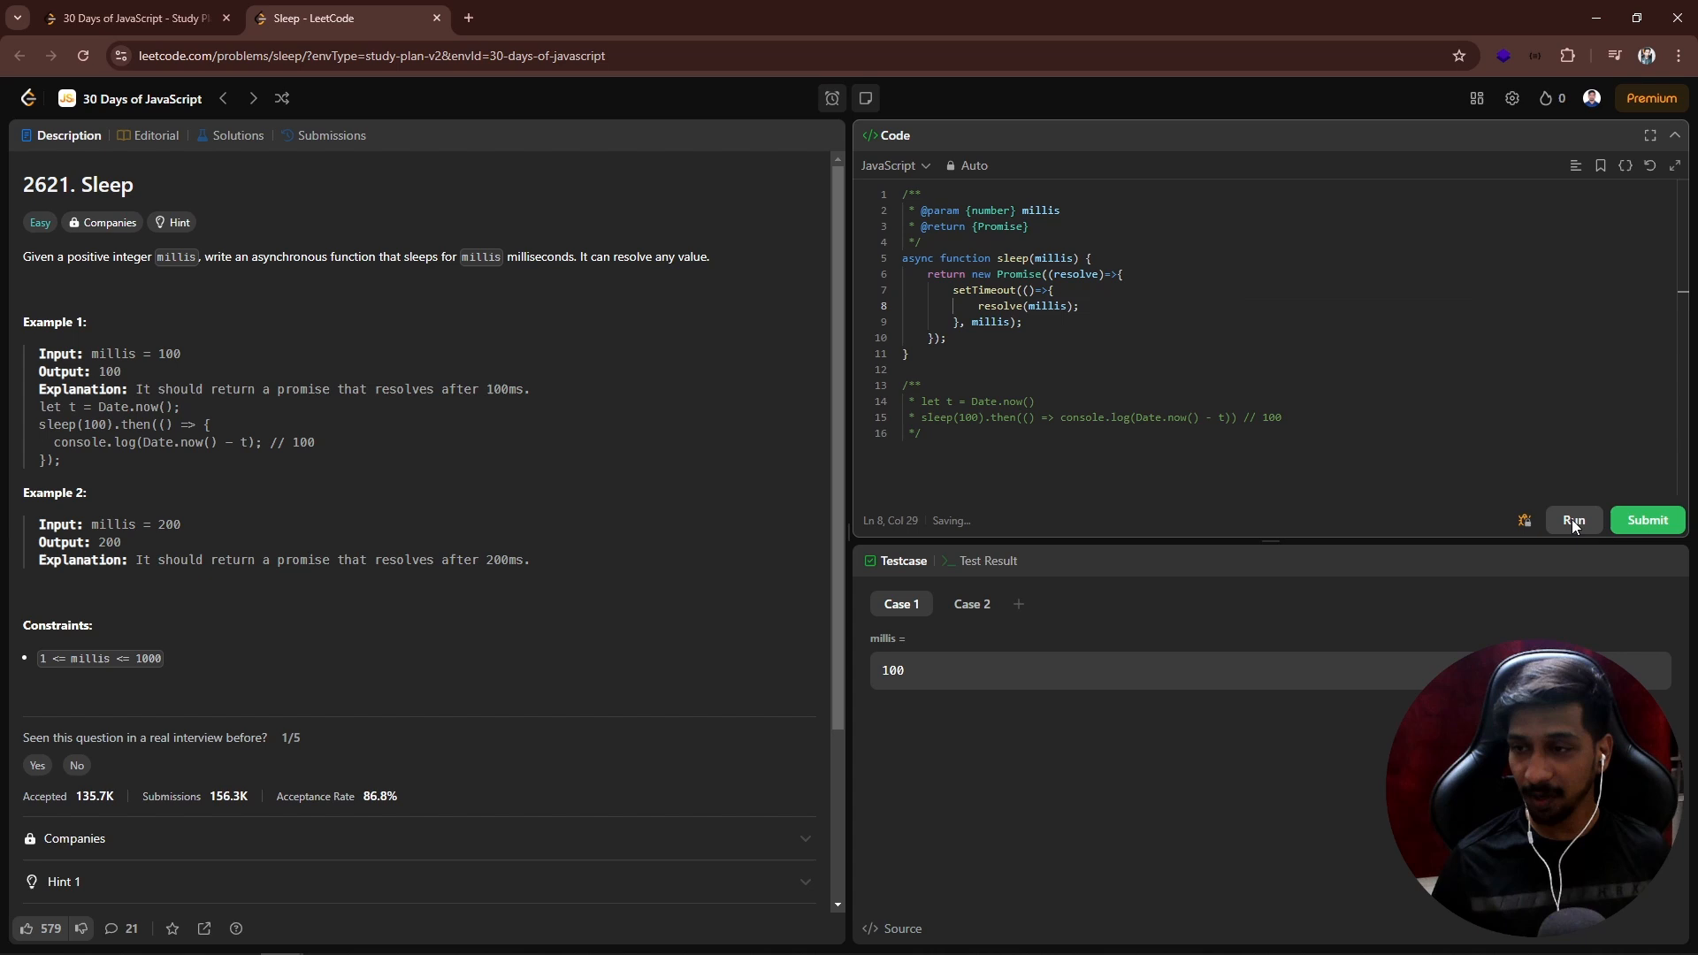
{"action": "left_click", "coordinate": [1574, 520]}
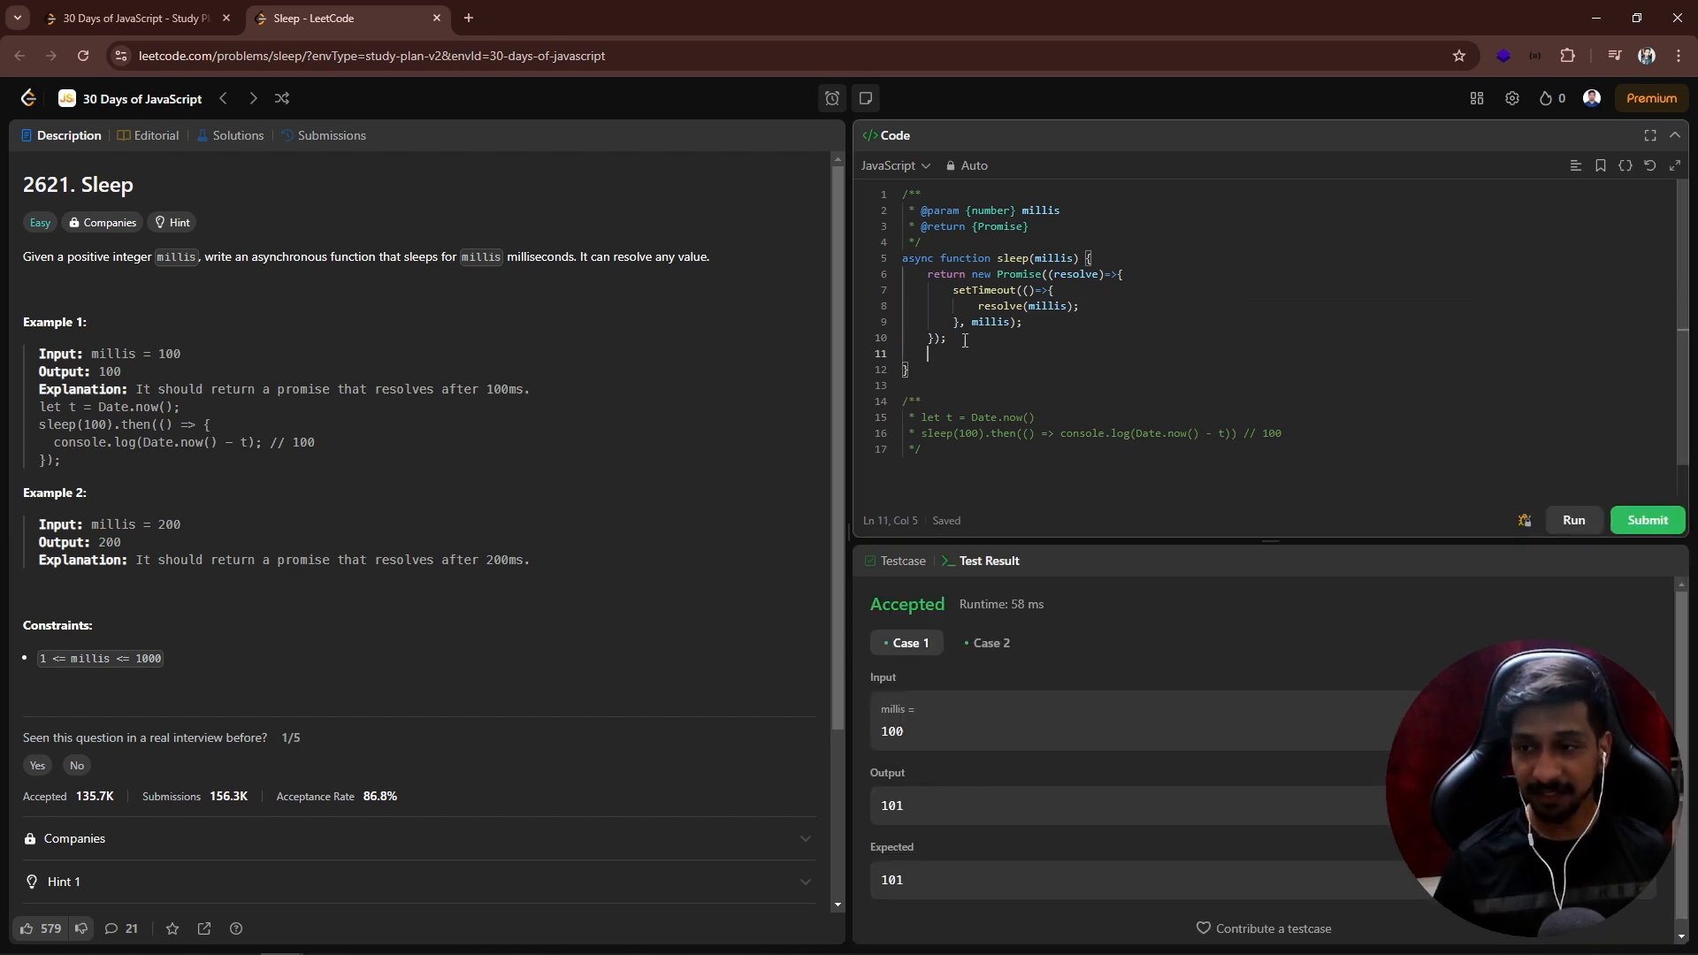
Step: Type a second return new Promise line below the working multi-line solution
{"action": "type", "text": "return new Promise((resolve)=>"}
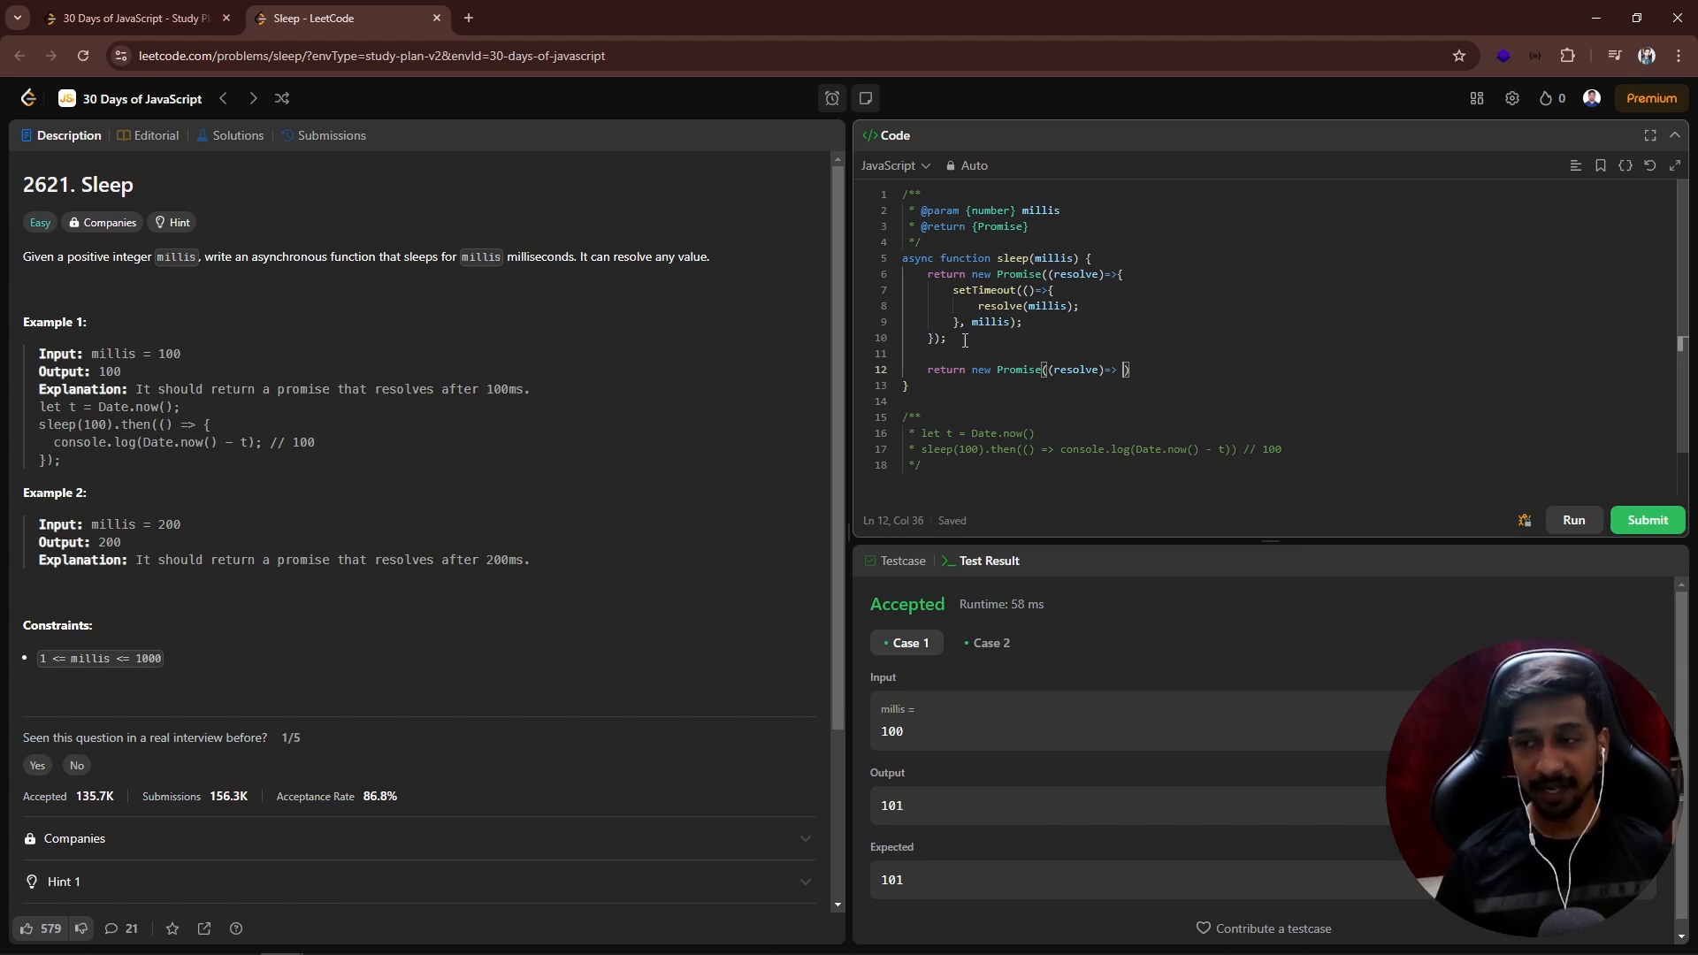
Step: Complete the one-liner setTimeout(()=>resolve(millis), millis) and select the old multi-line block
{"action": "type", "text": "set"}
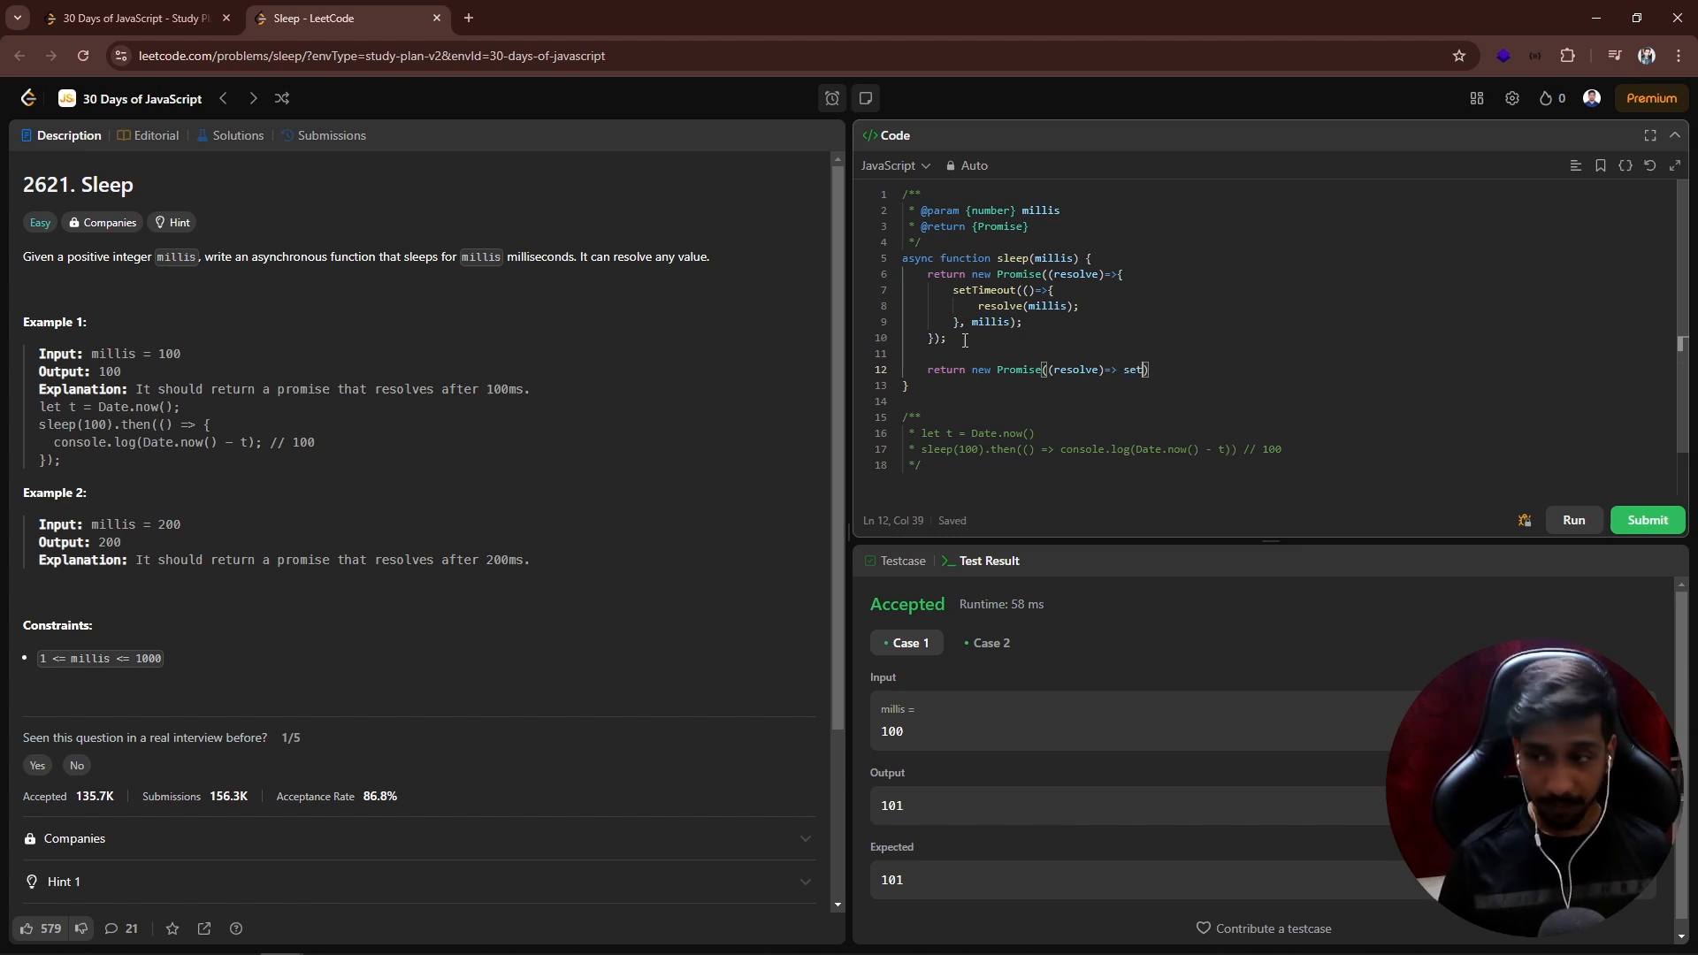
{"action": "type", "text": "Timeout(()"}
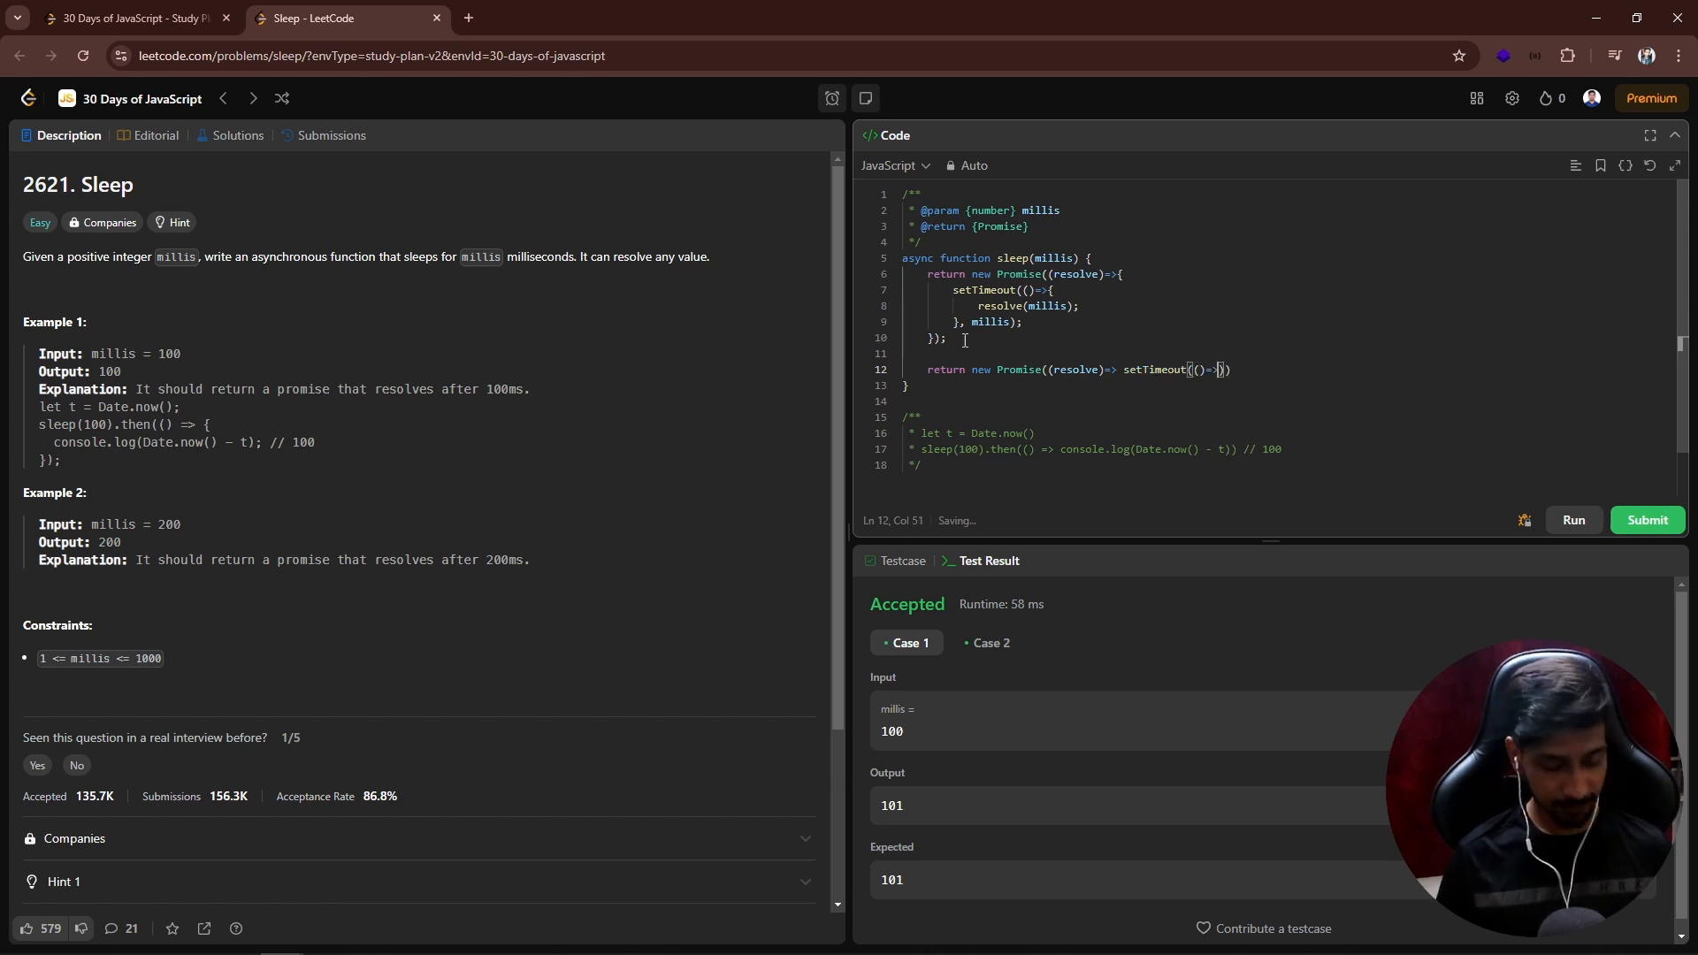
{"action": "type", "text": "resolve(millis)"}
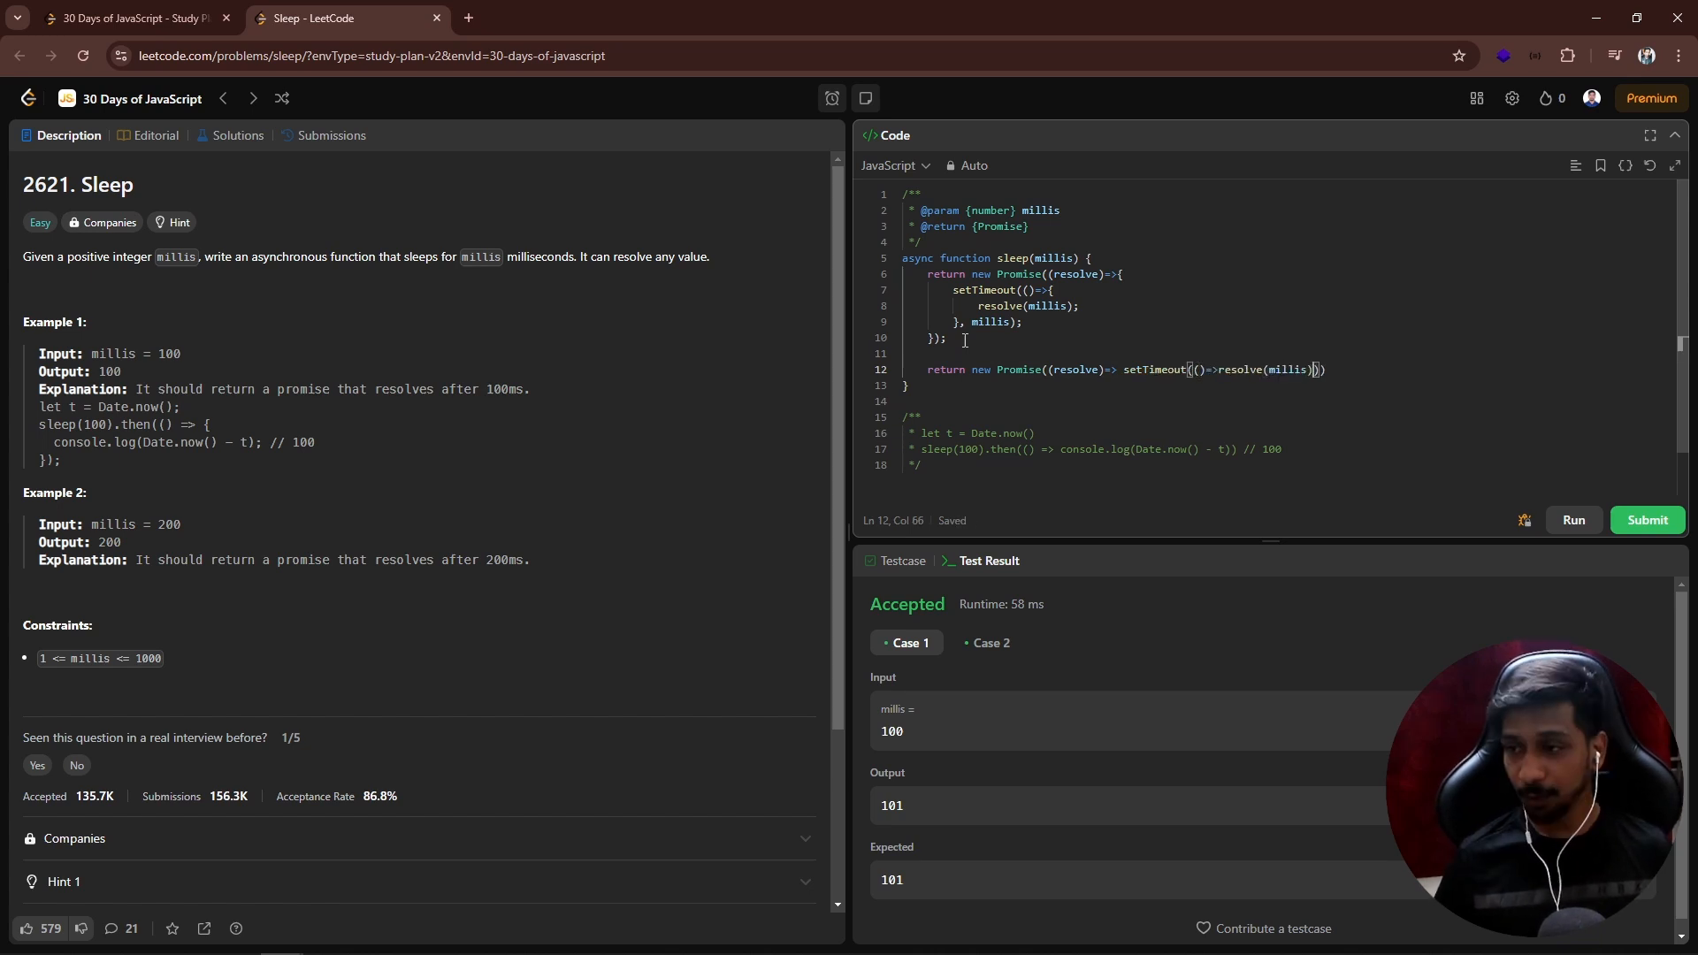
{"action": "type", "text": ", millis"}
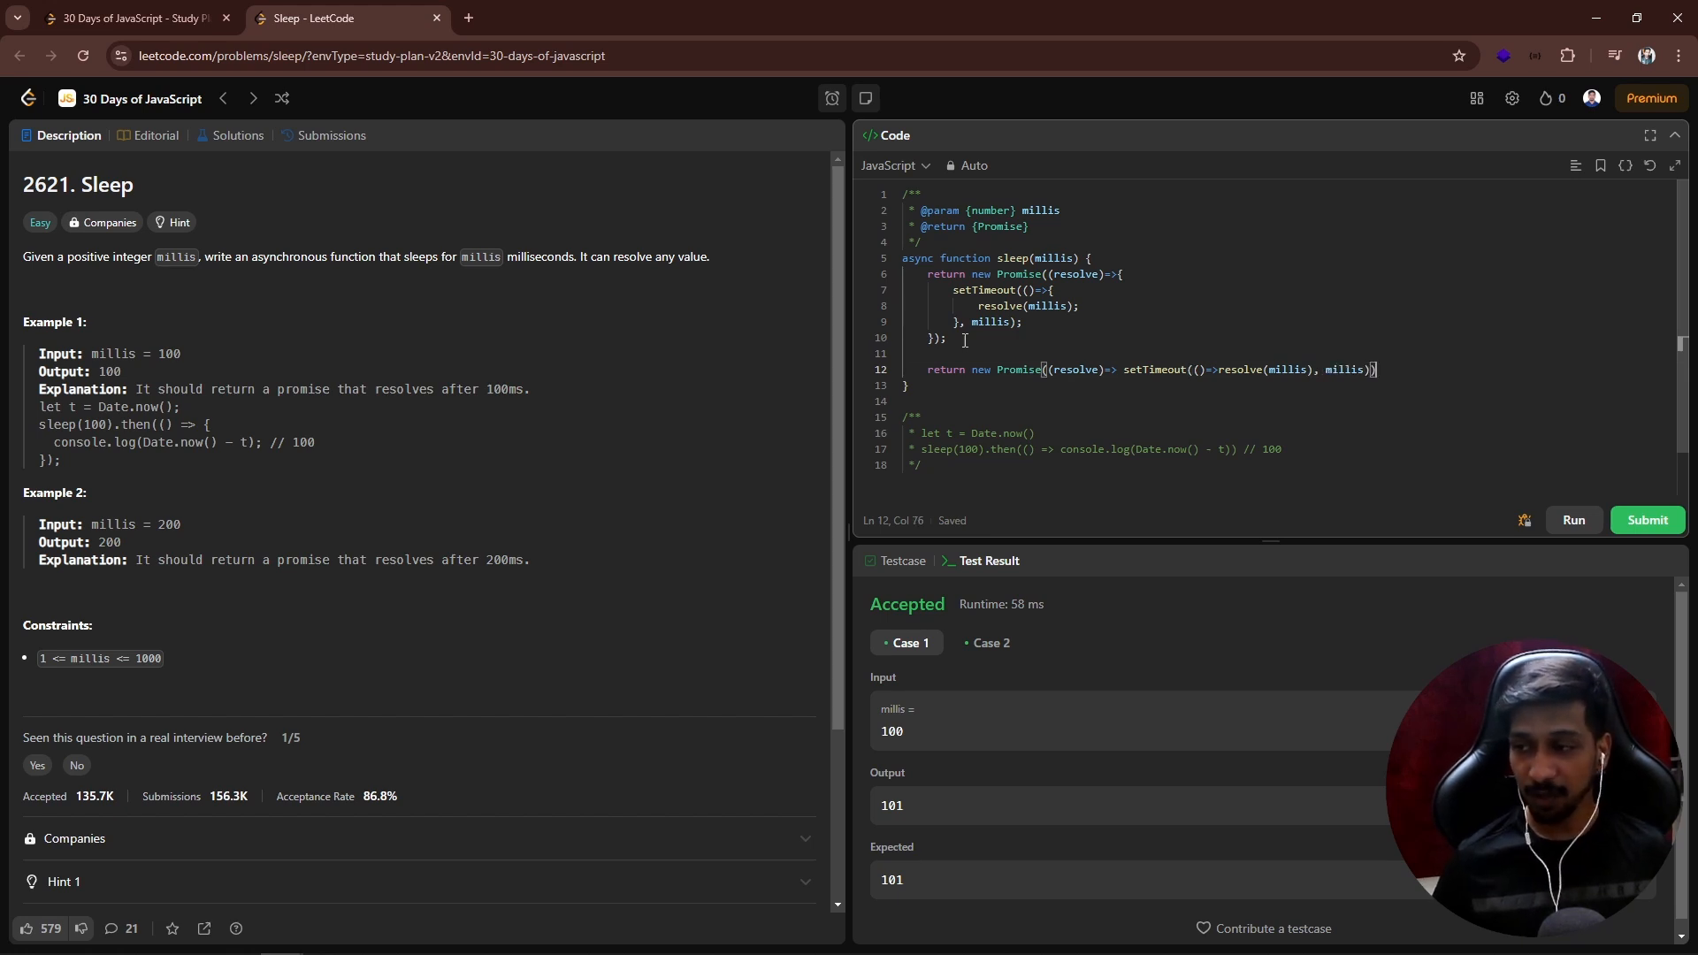
{"action": "left_click_drag", "start_coordinate": [929, 274], "coordinate": [947, 337]}
{"action": "type", "text": ";"}
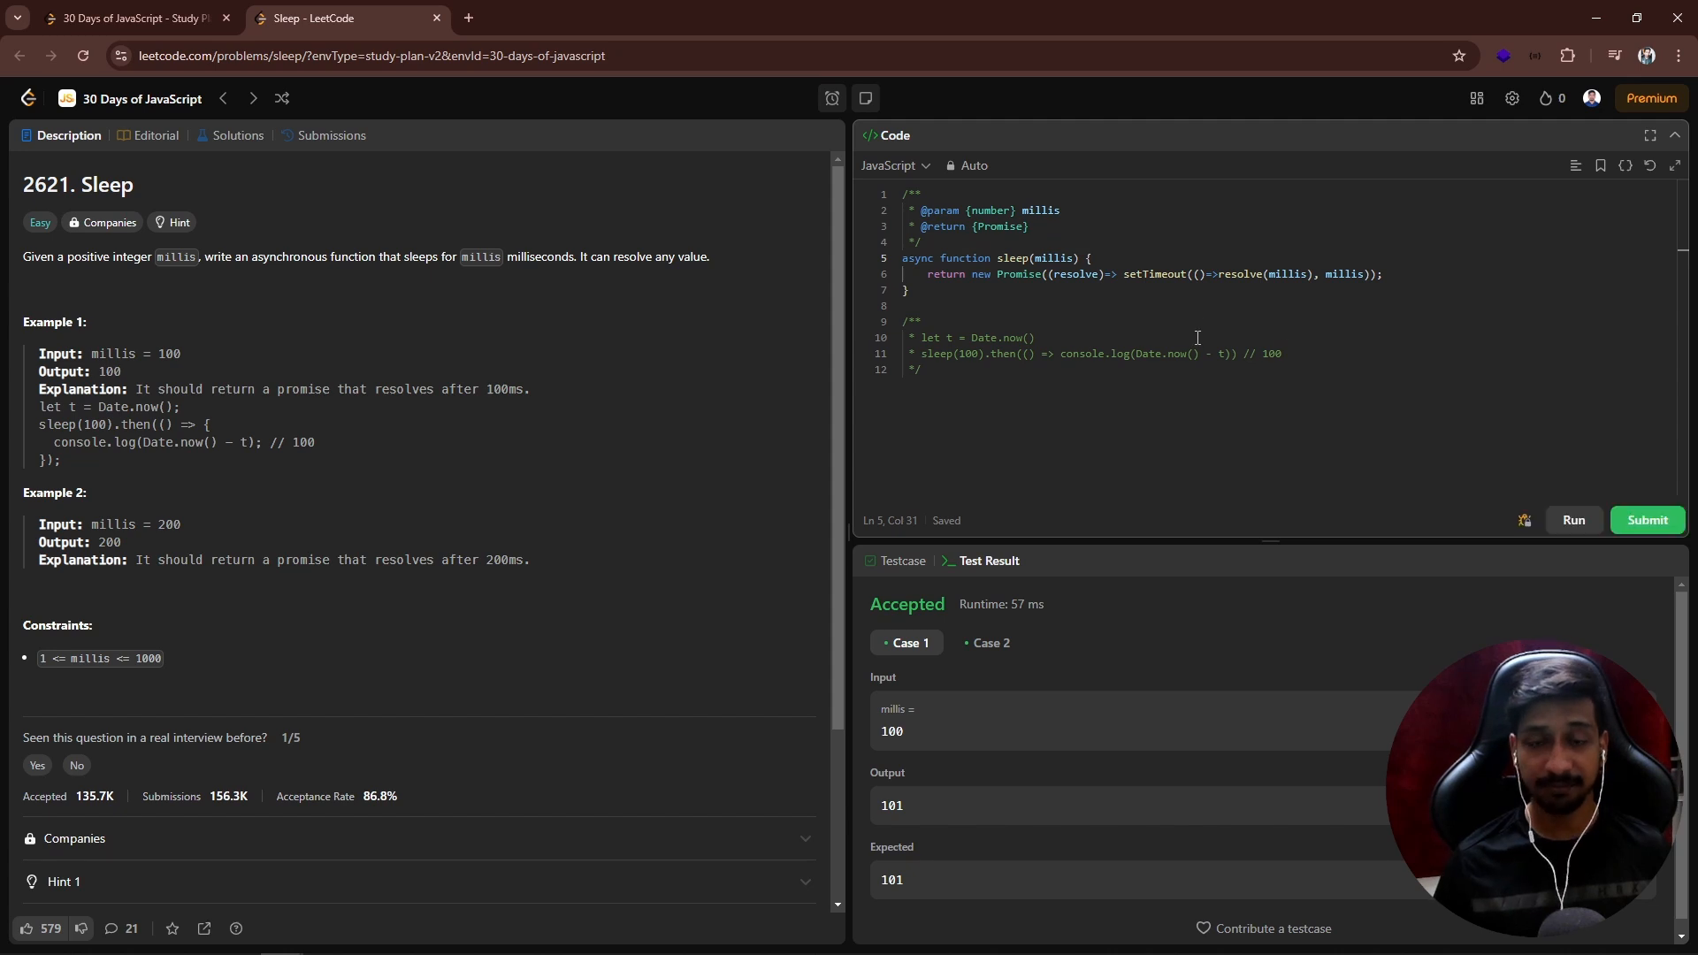
Step: Submit the one-line Sleep solution, which is Accepted with 46 ms runtime
{"action": "left_click", "coordinate": [1648, 521]}
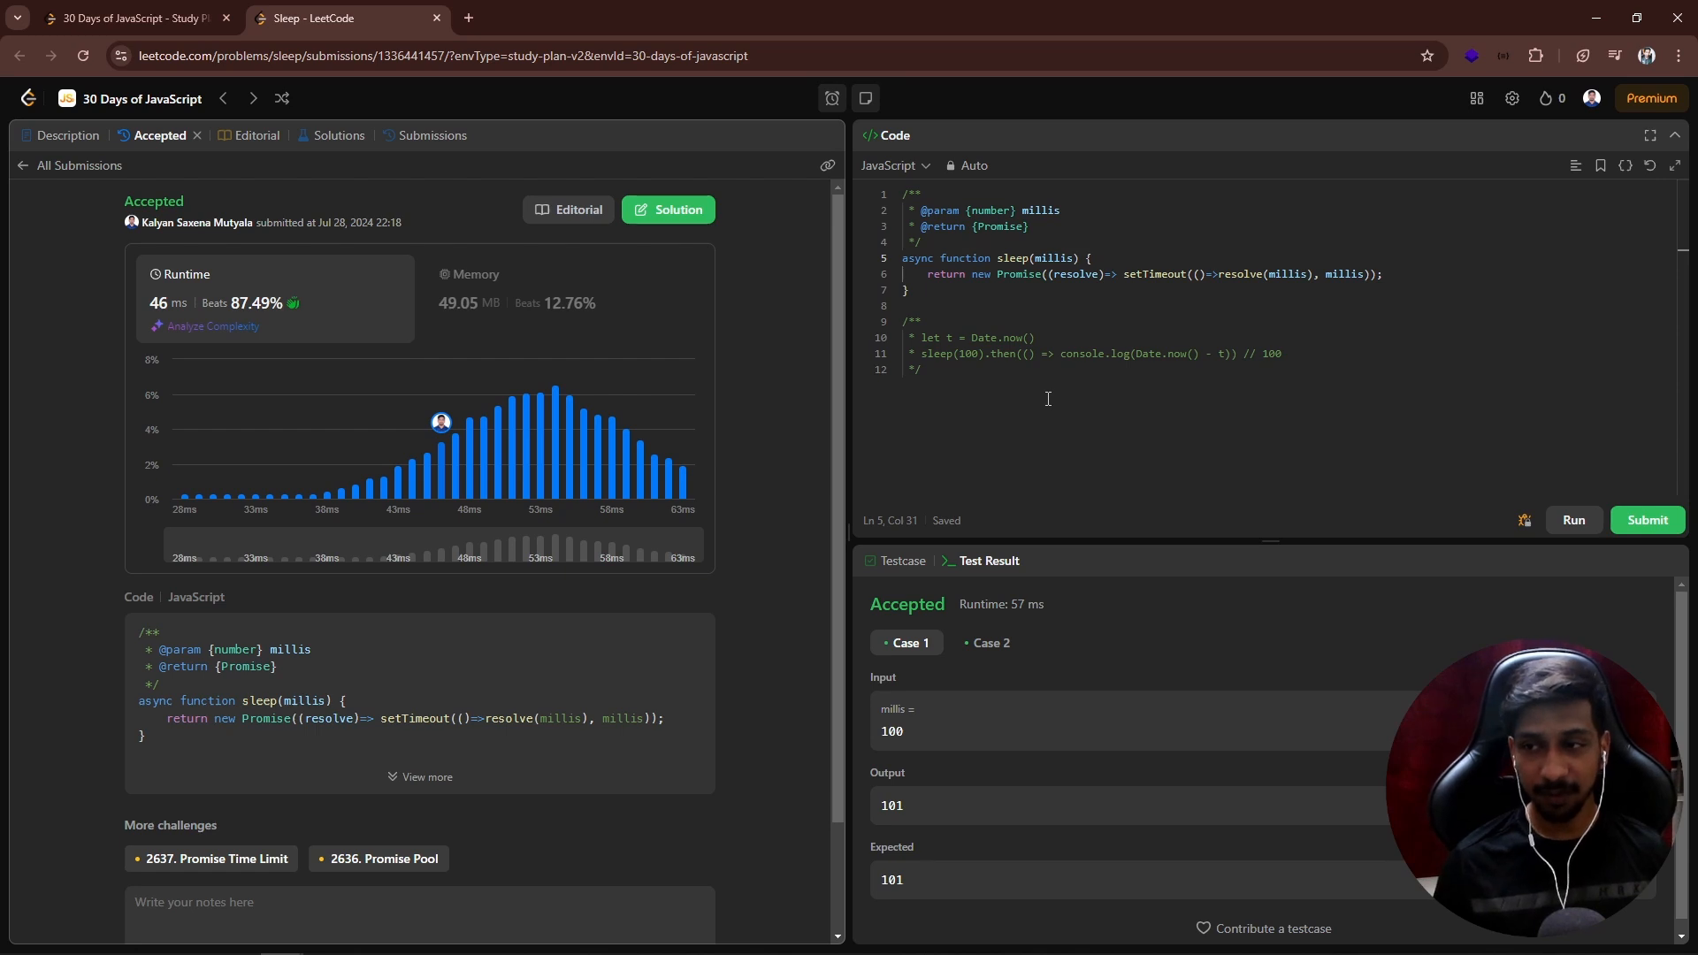
{"action": "mouse_move", "coordinate": [1051, 394]}
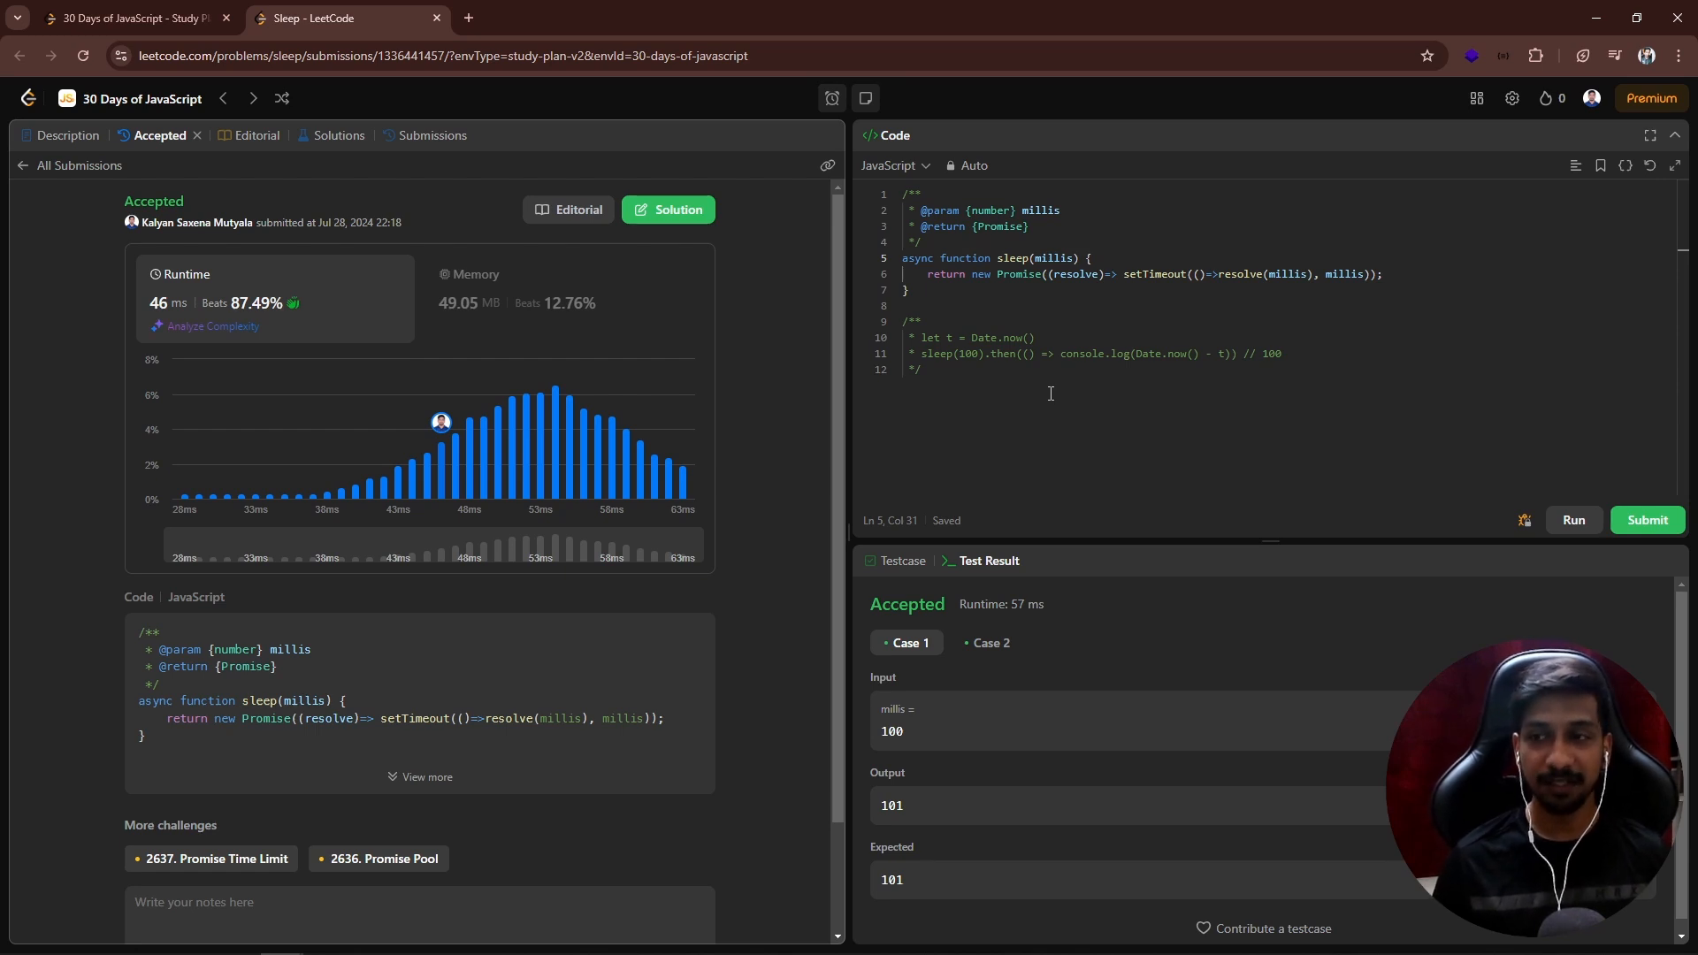